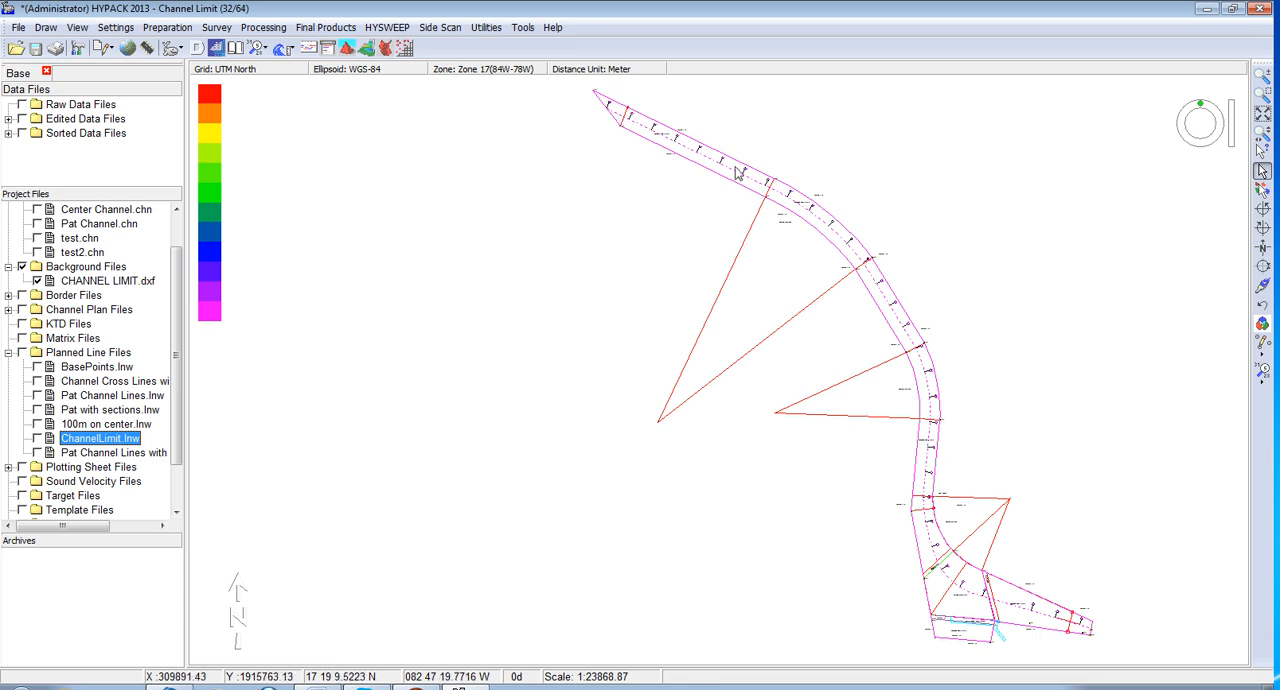
mouse_move(898, 338)
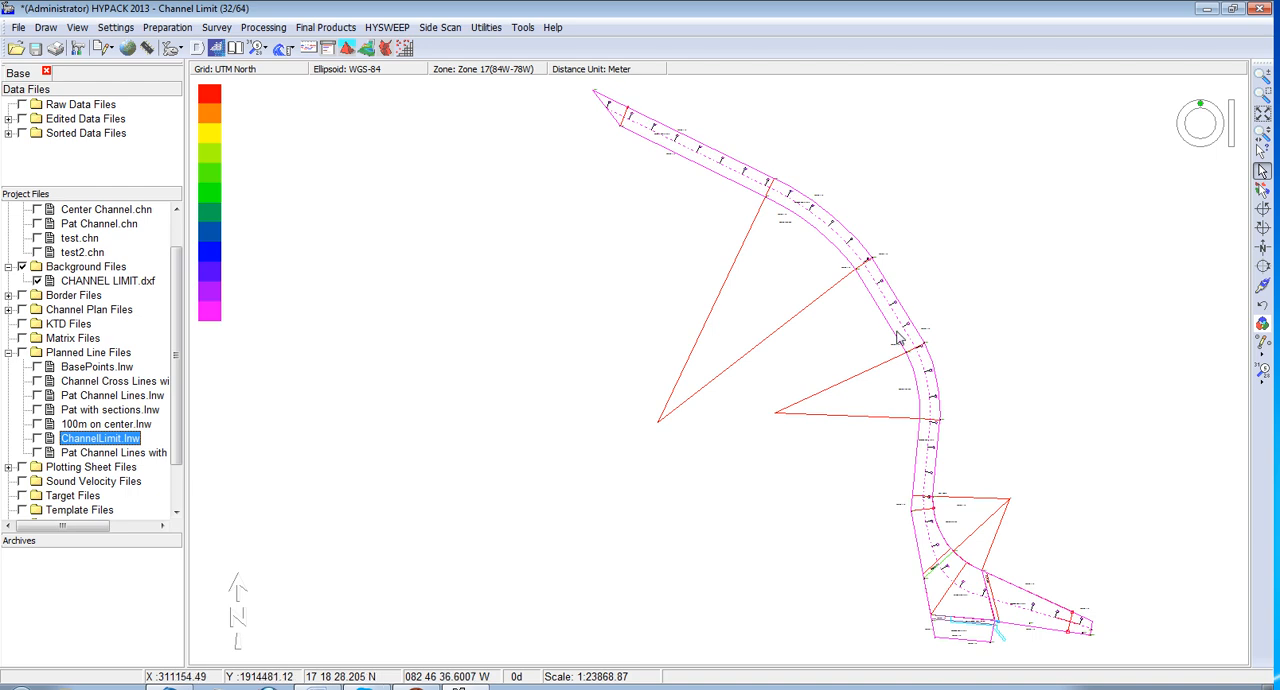
mouse_move(924, 525)
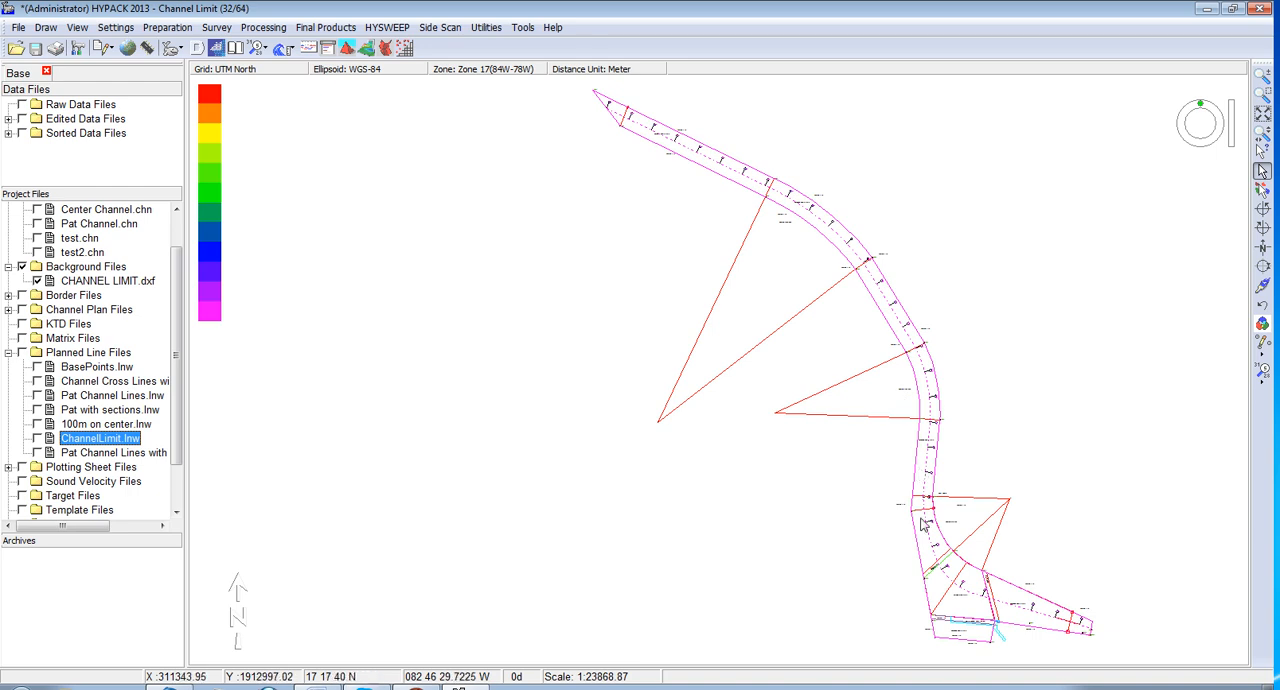
mouse_move(949, 578)
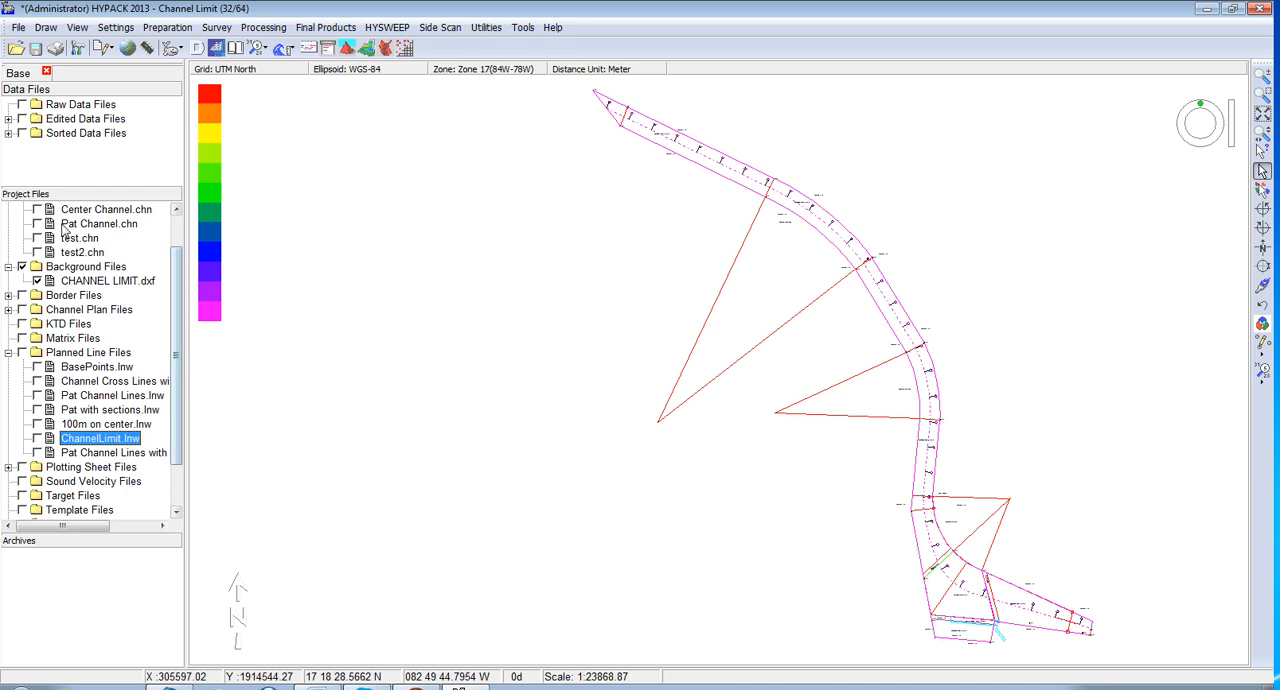
- Check Center Channel with Side Slopes.chn to show its colored sections on the map
left_click(106, 209)
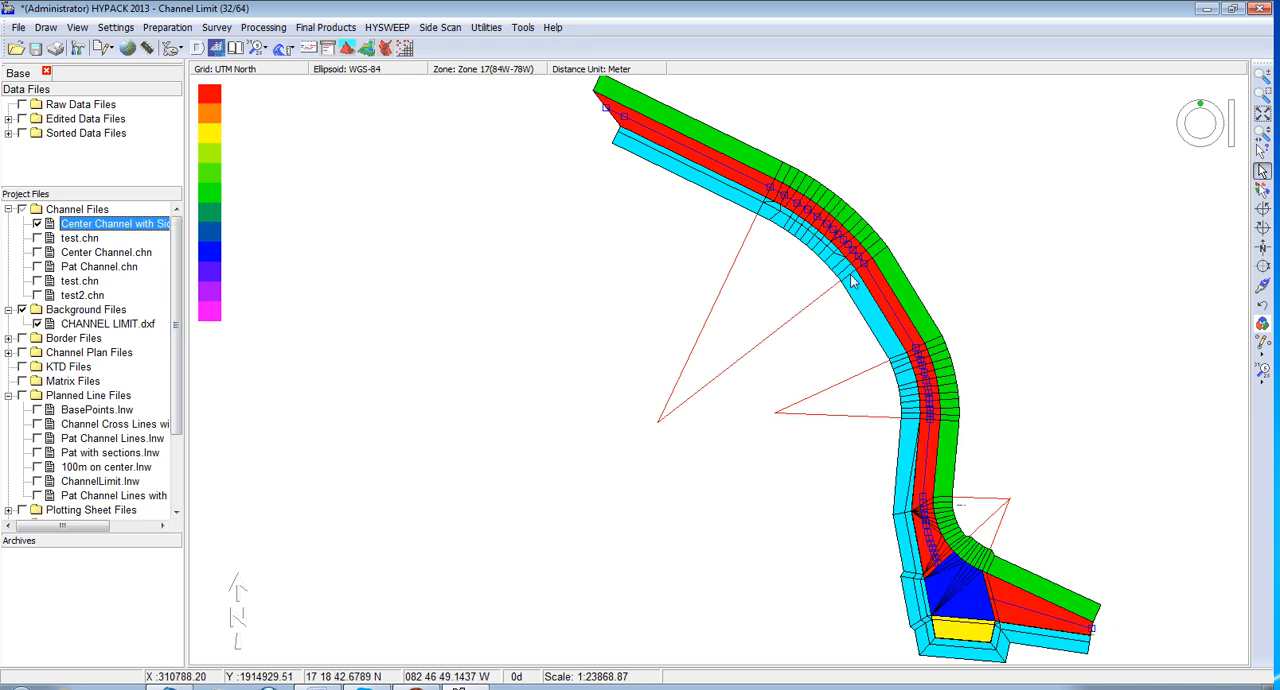
mouse_move(897, 415)
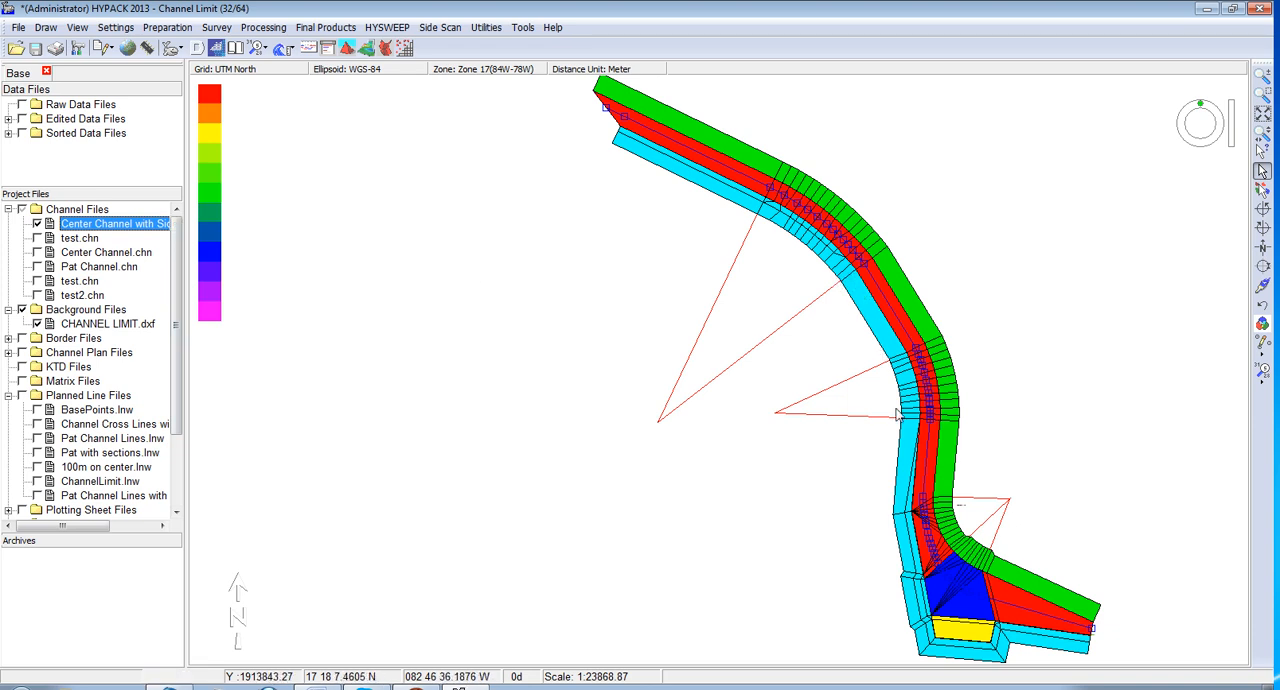
mouse_move(1010, 615)
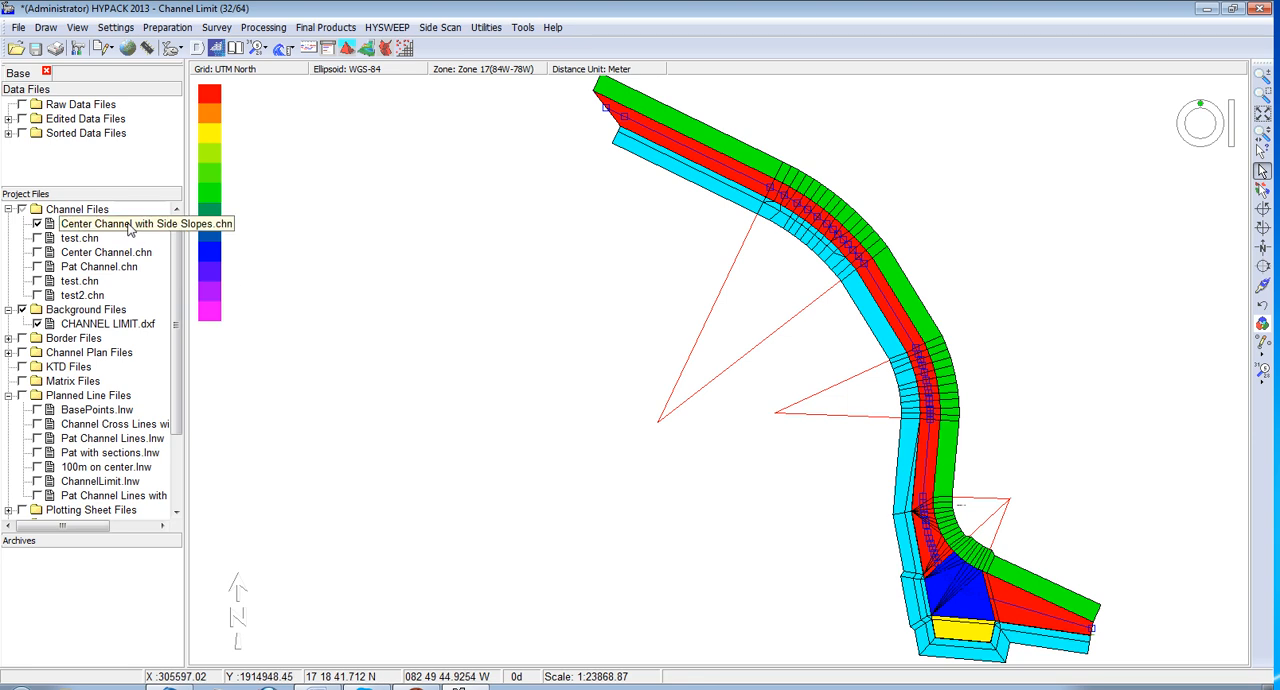
- Open Center Channel with Side Slopes.chn in Advanced Channel Design to view its nodes
double_click(115, 223)
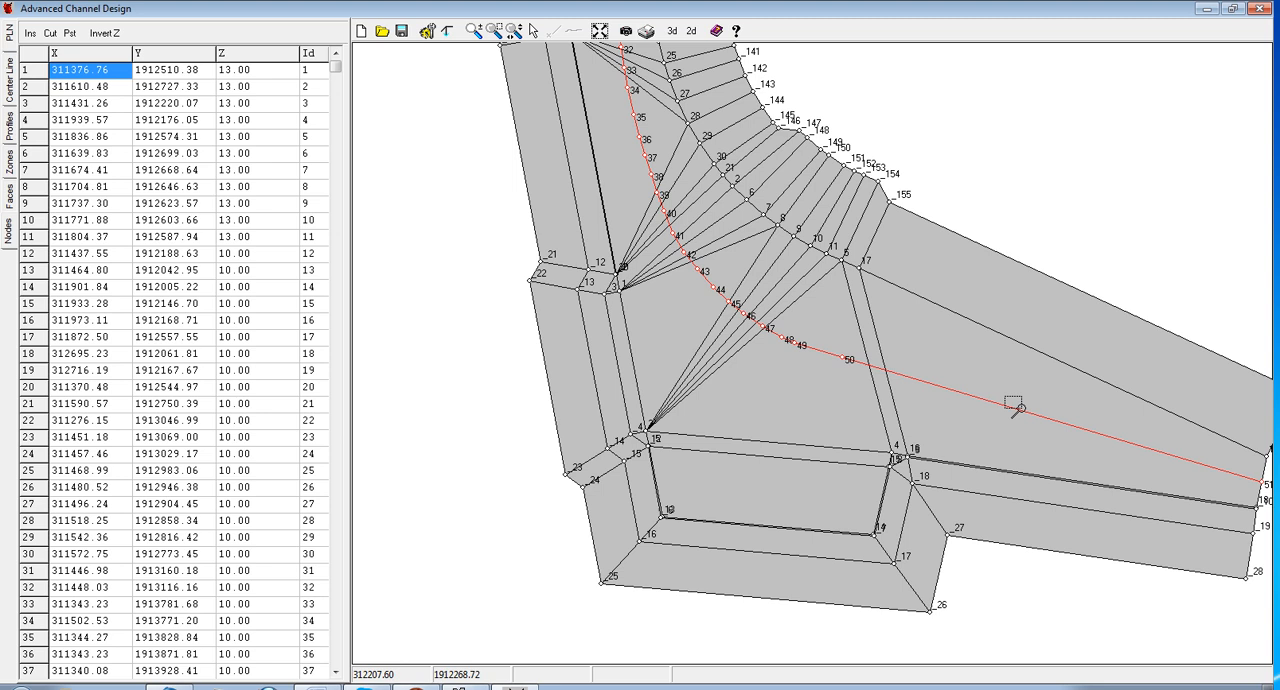
mouse_move(915, 370)
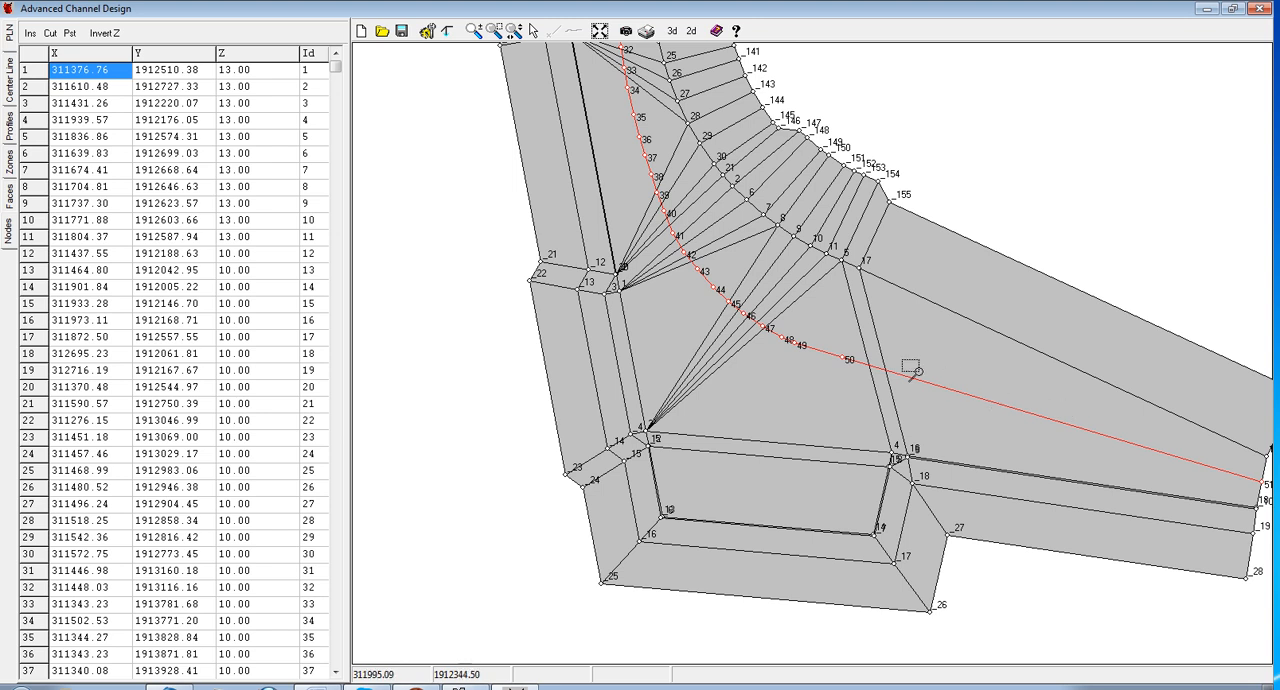
mouse_move(665, 215)
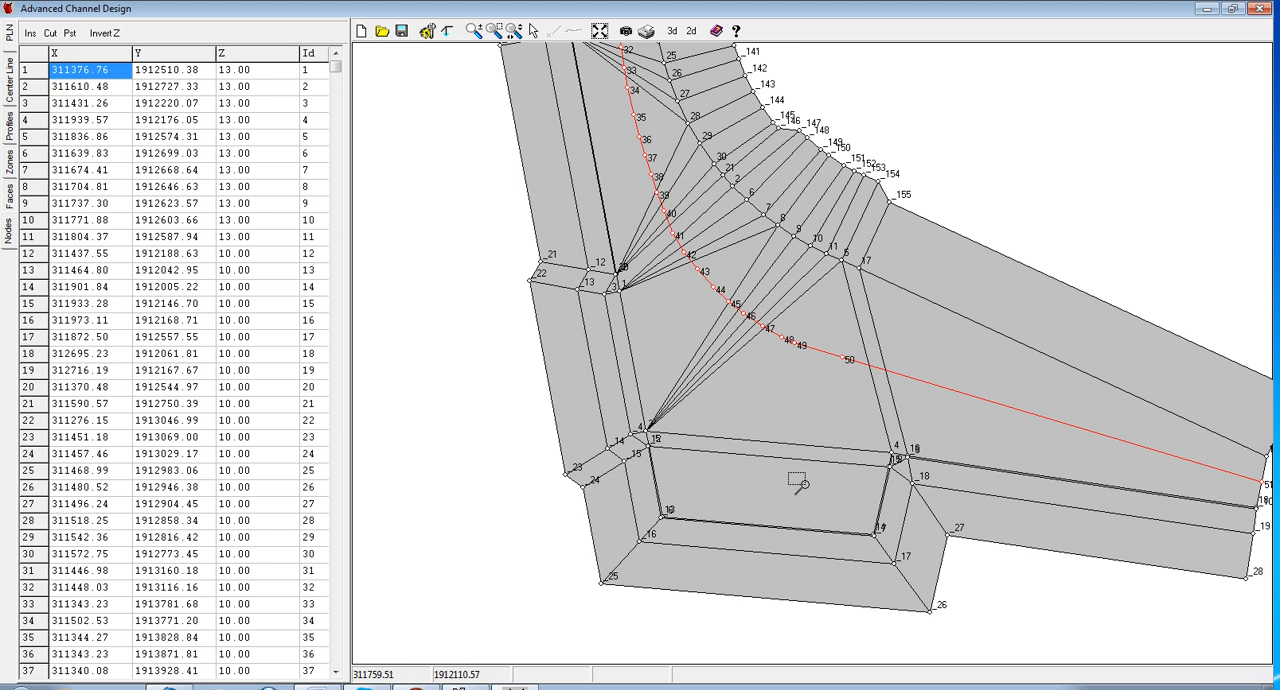
mouse_move(948, 497)
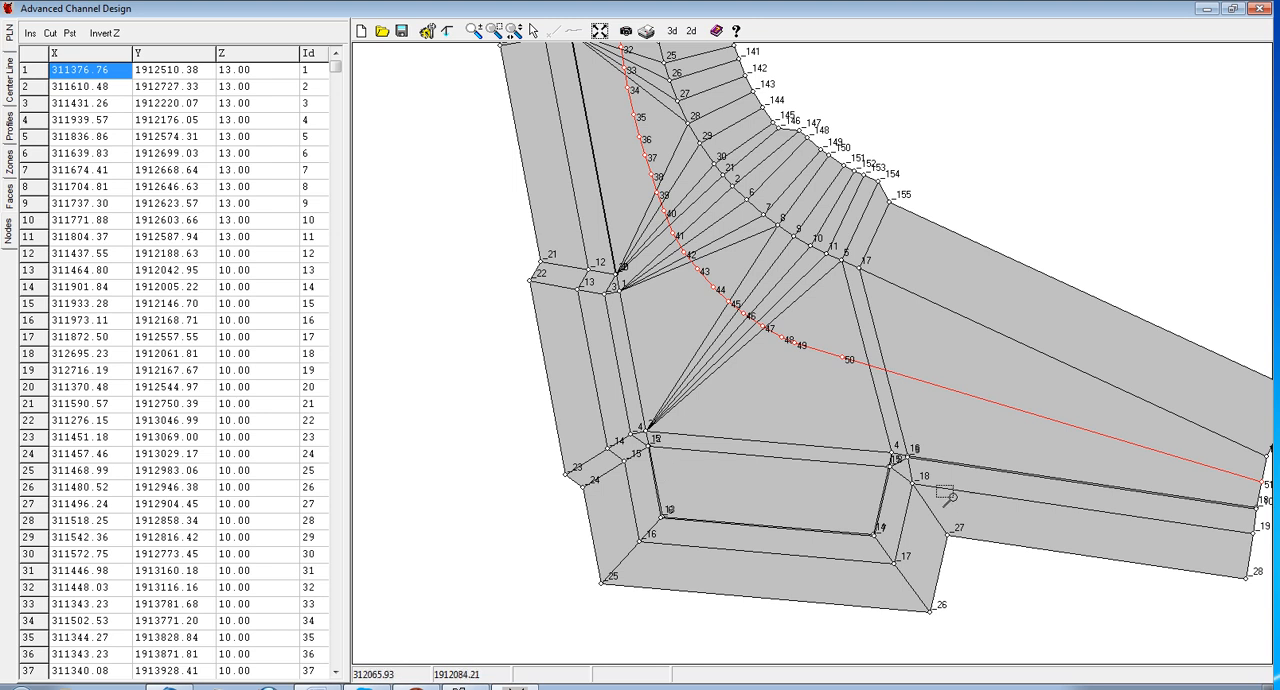
mouse_move(620, 498)
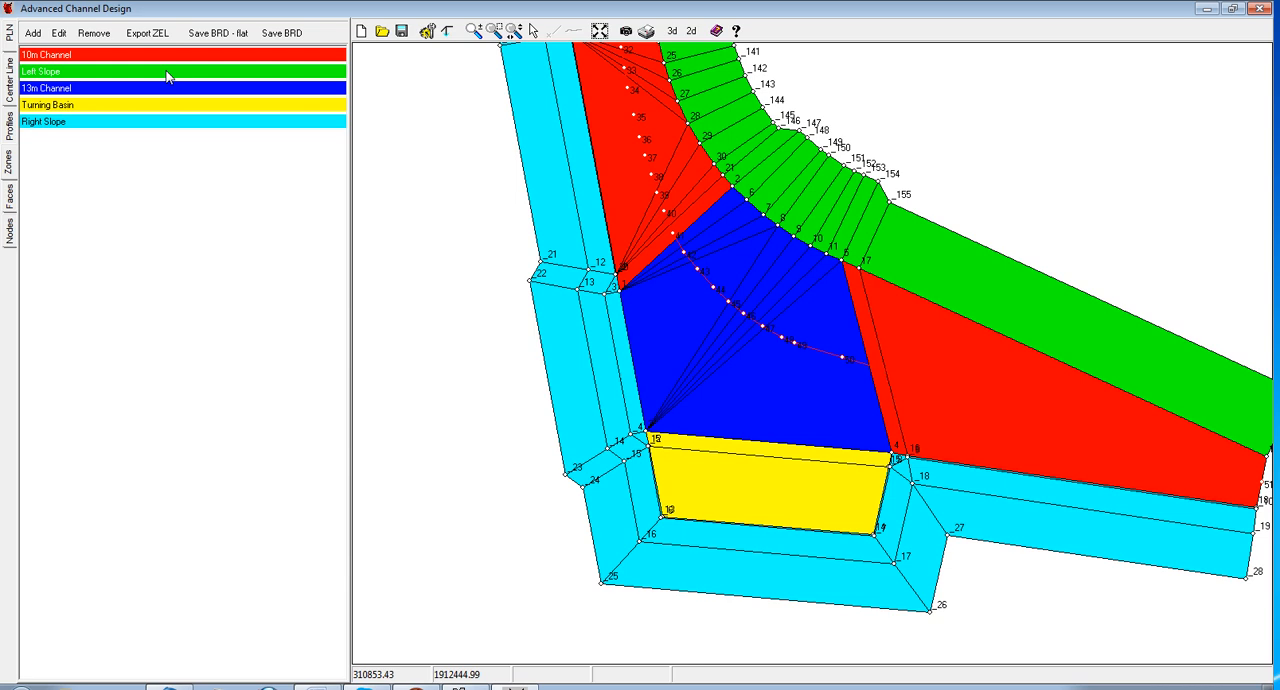
mouse_move(169, 103)
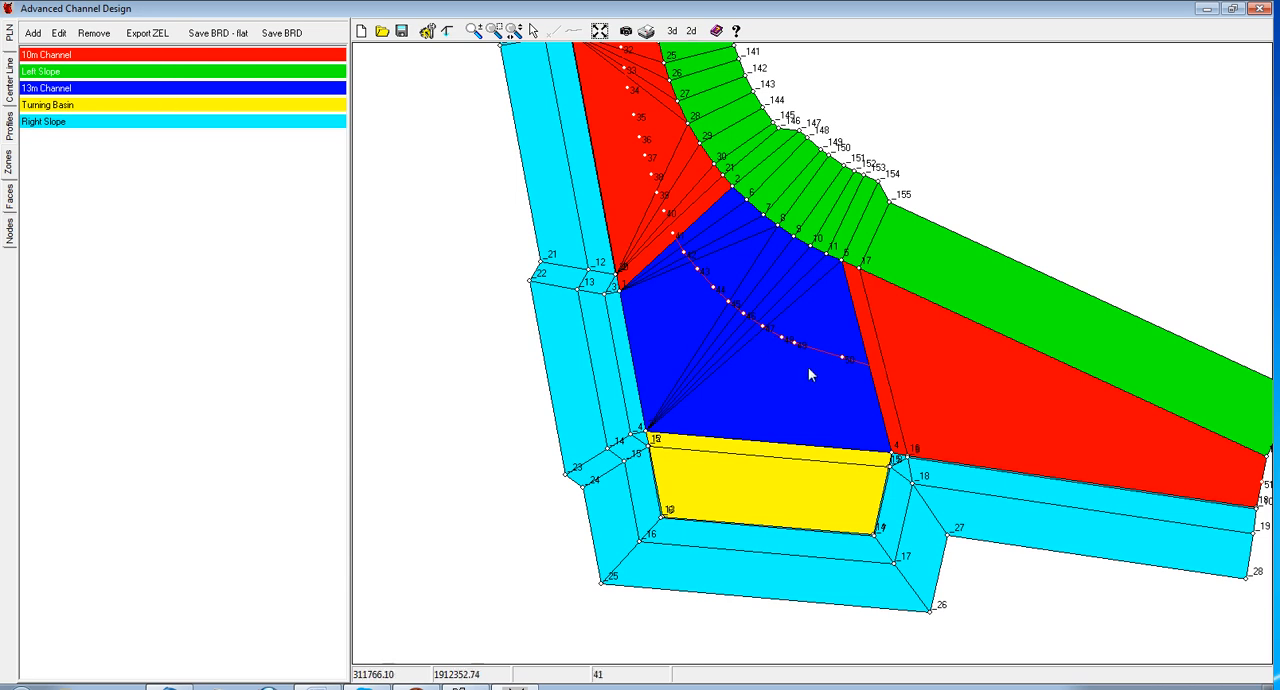
mouse_move(765, 295)
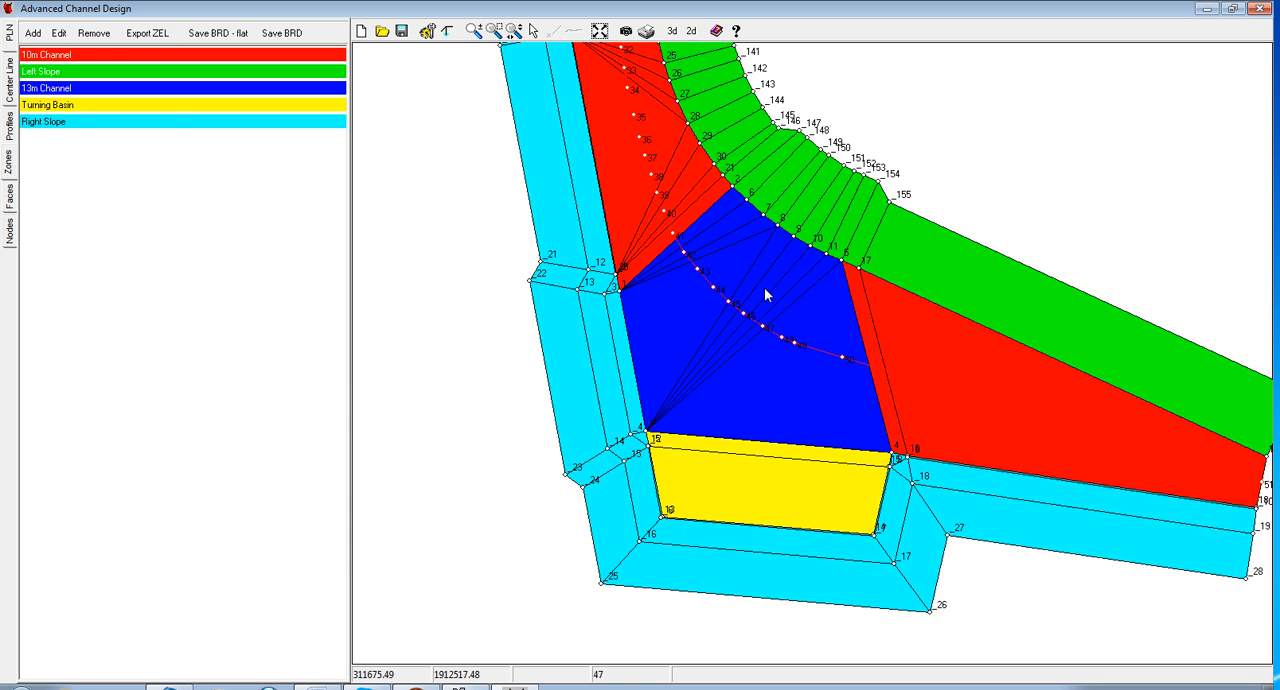
mouse_move(975, 285)
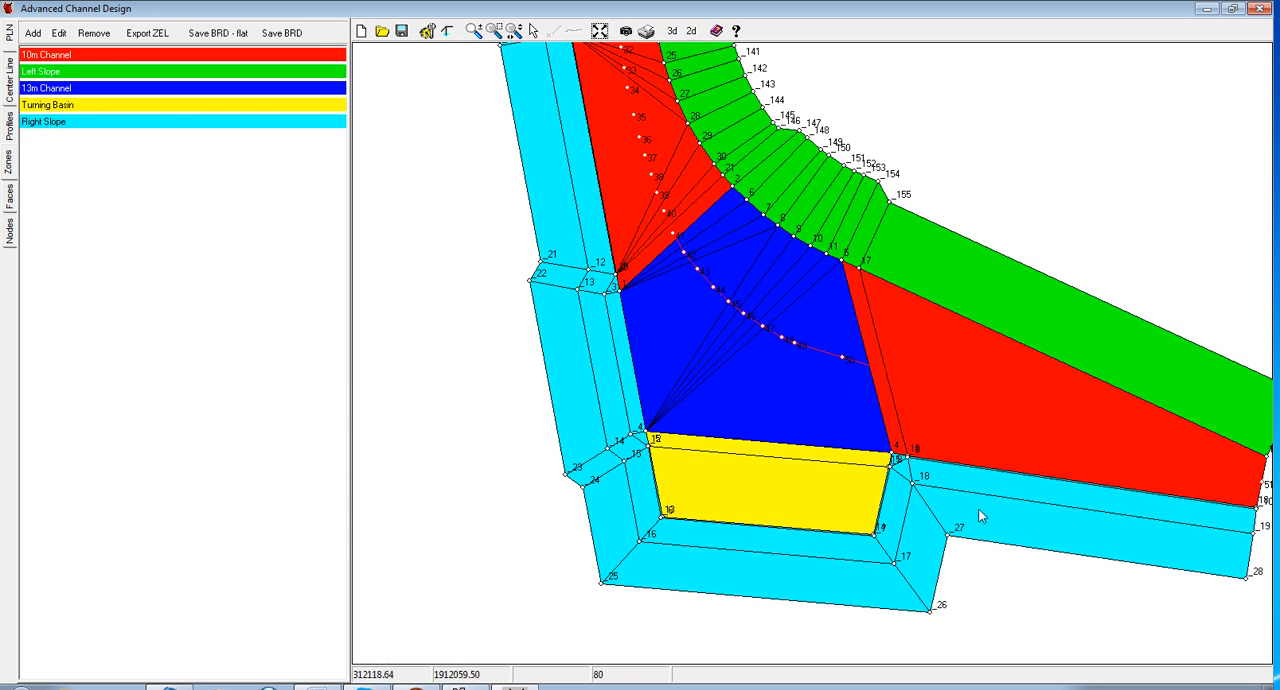
mouse_move(766, 479)
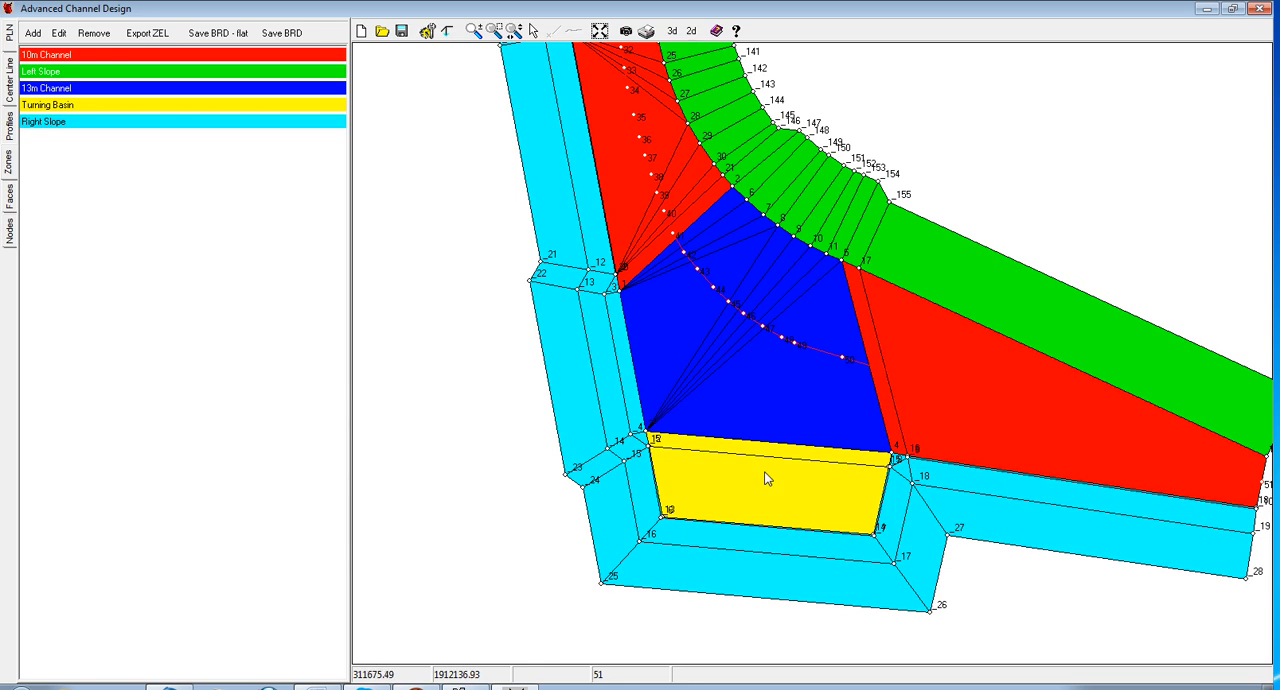
mouse_move(782, 433)
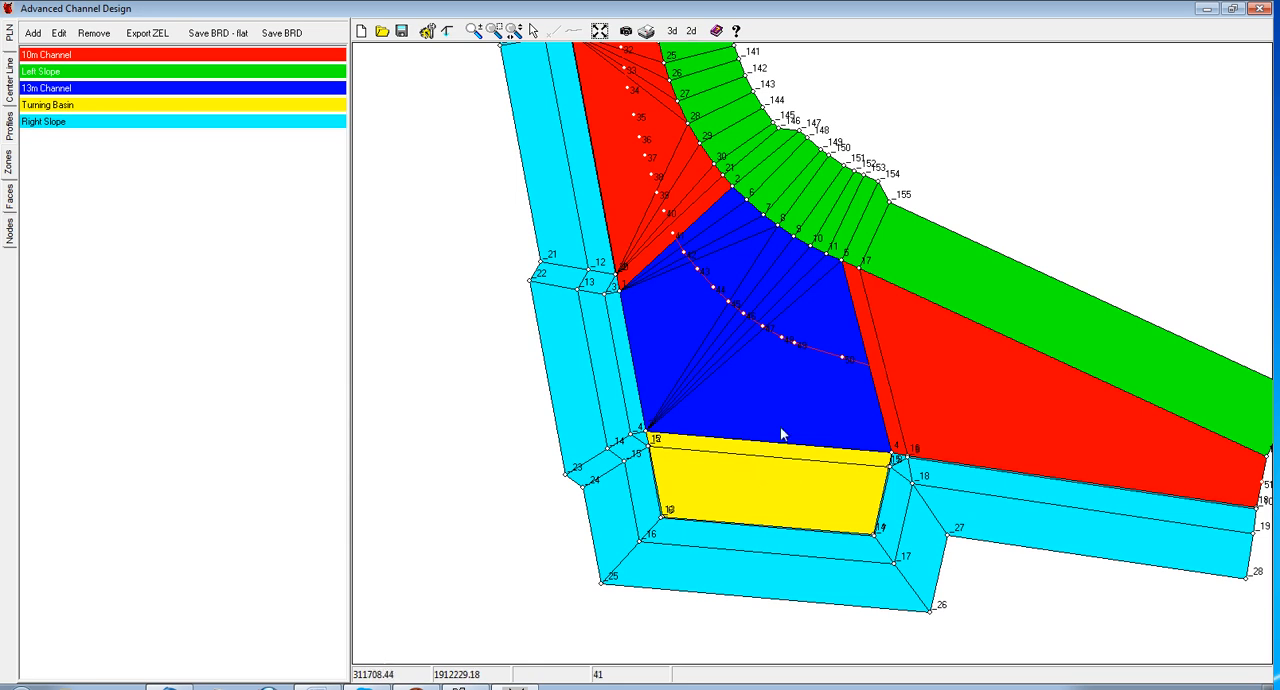
mouse_move(780, 392)
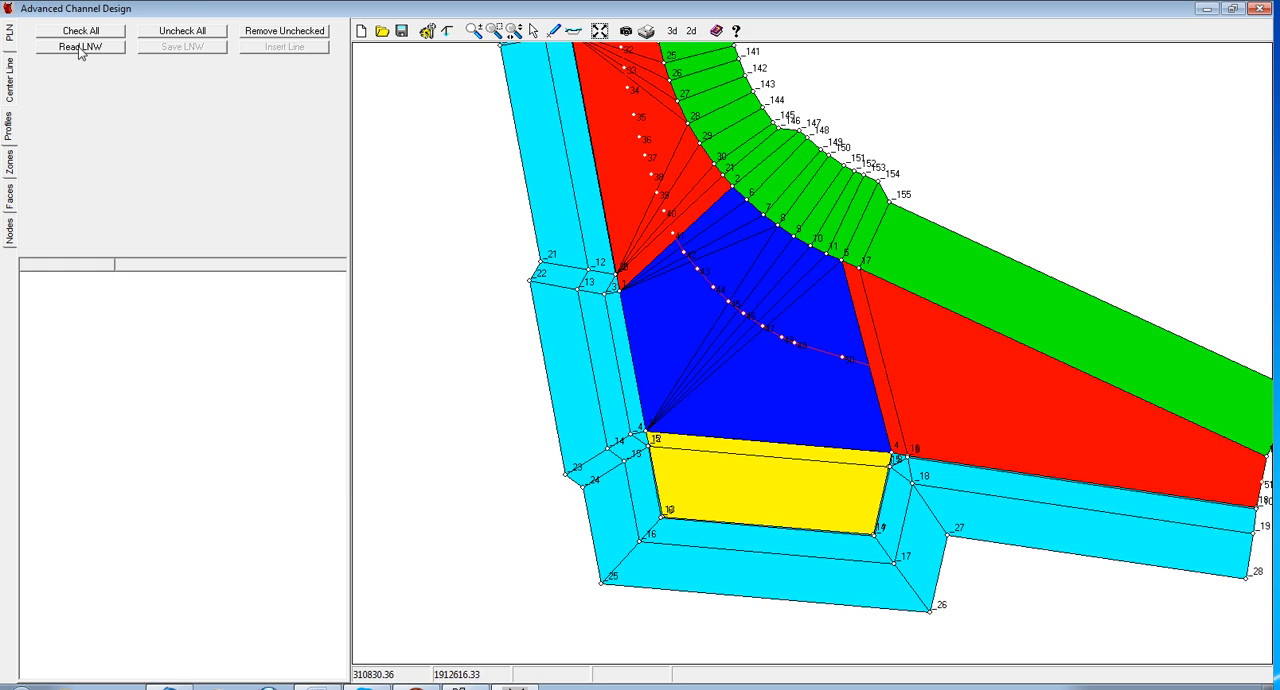
- Load planned cross-section lines and save them as ChannelLimitTest.lnw
left_click(80, 46)
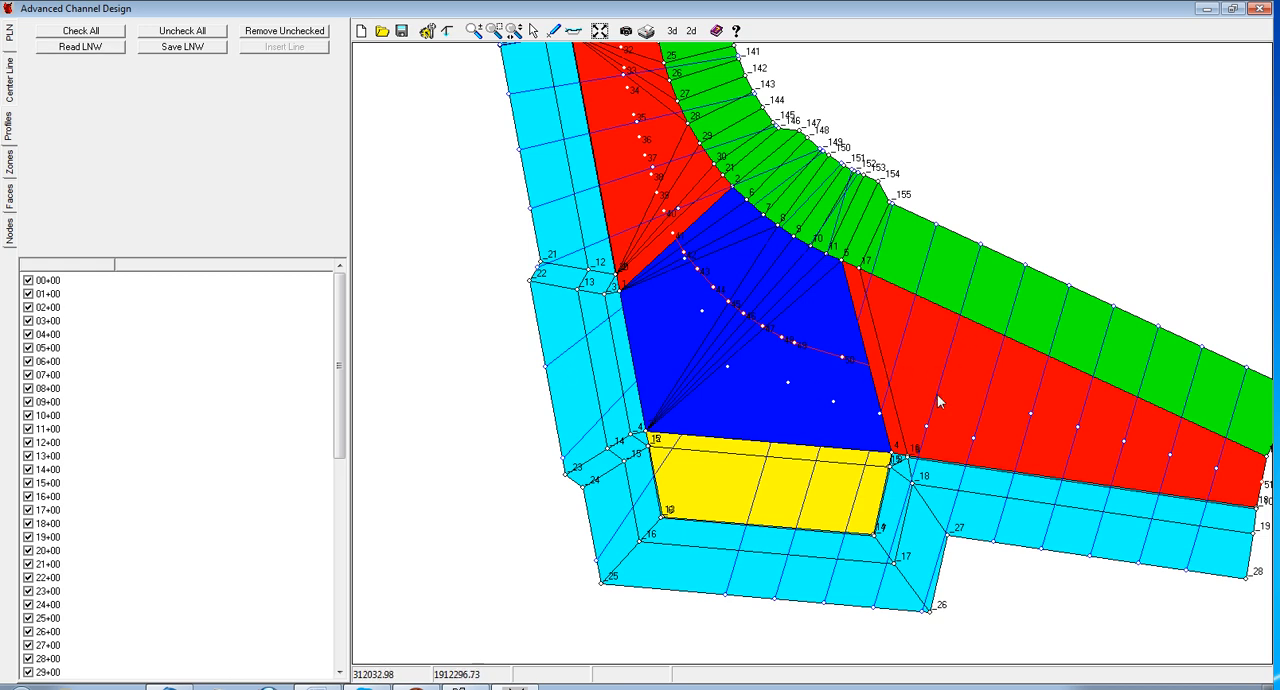
mouse_move(207, 137)
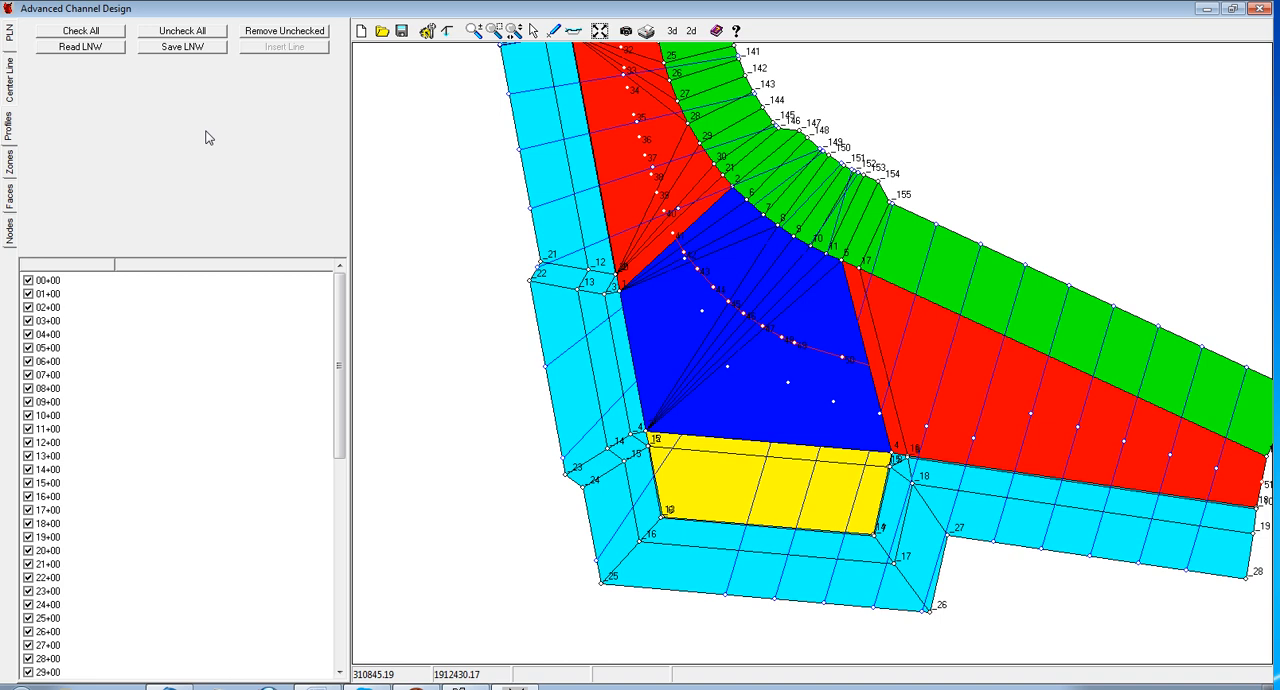
left_click(182, 46)
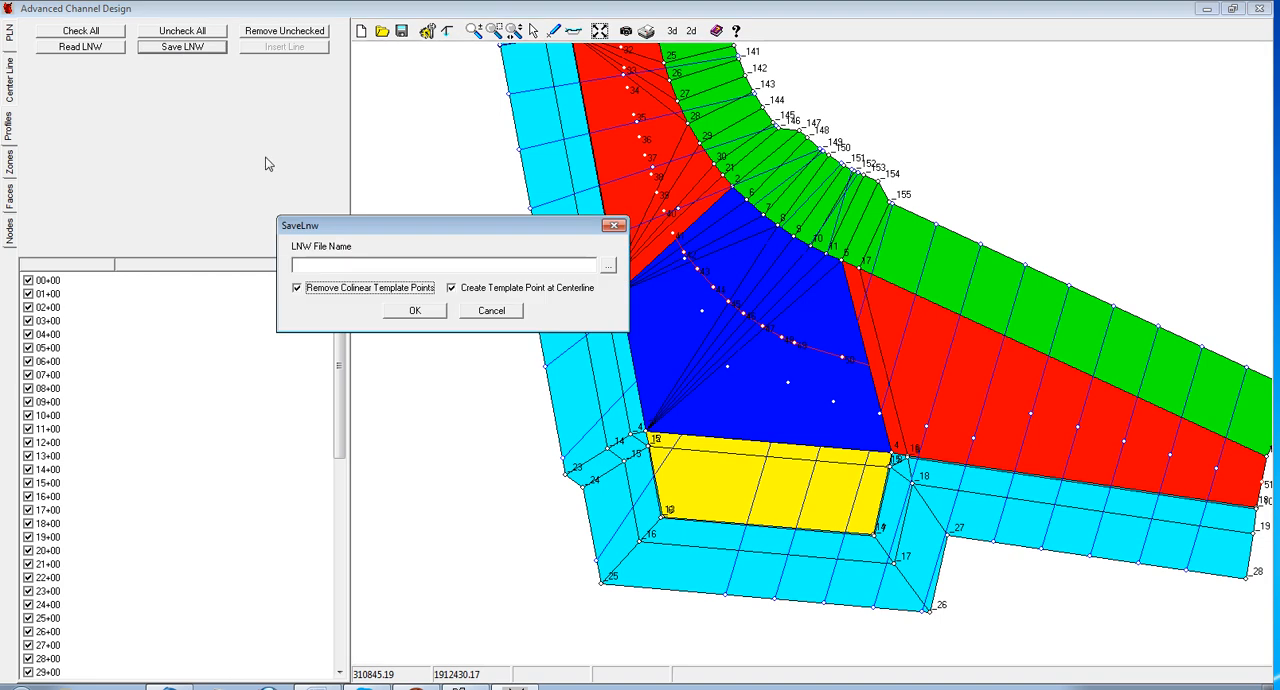
left_click(608, 264)
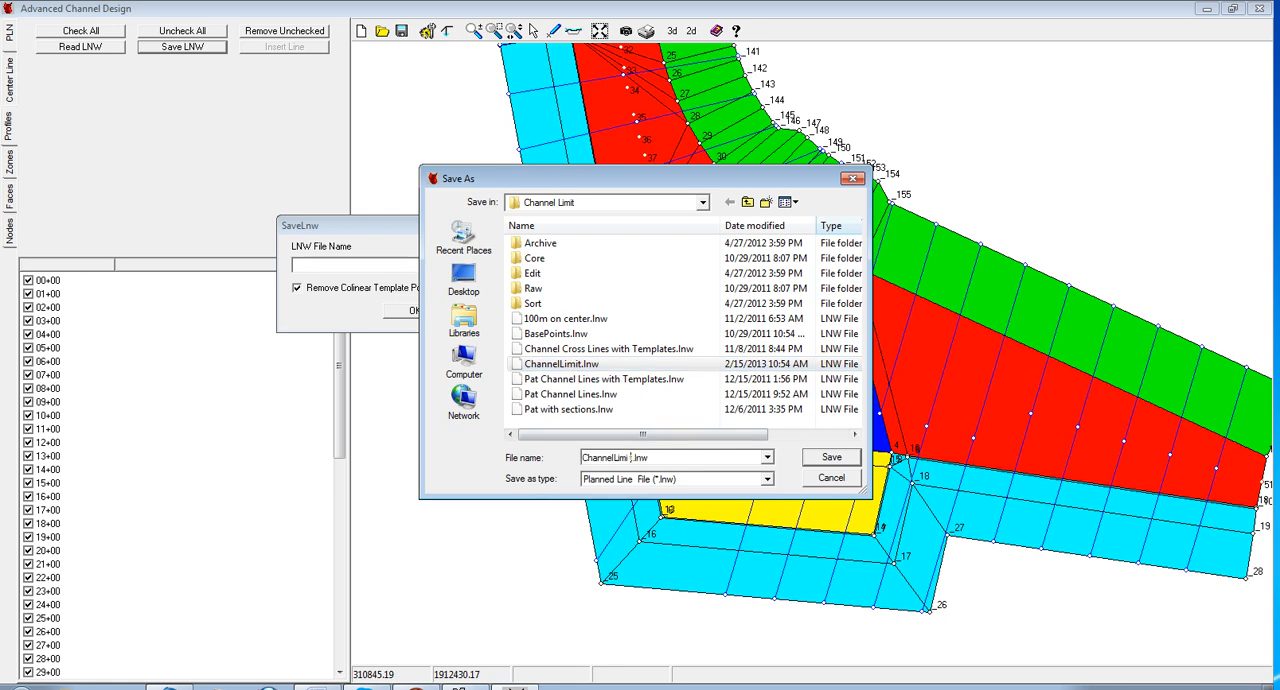
type("Te")
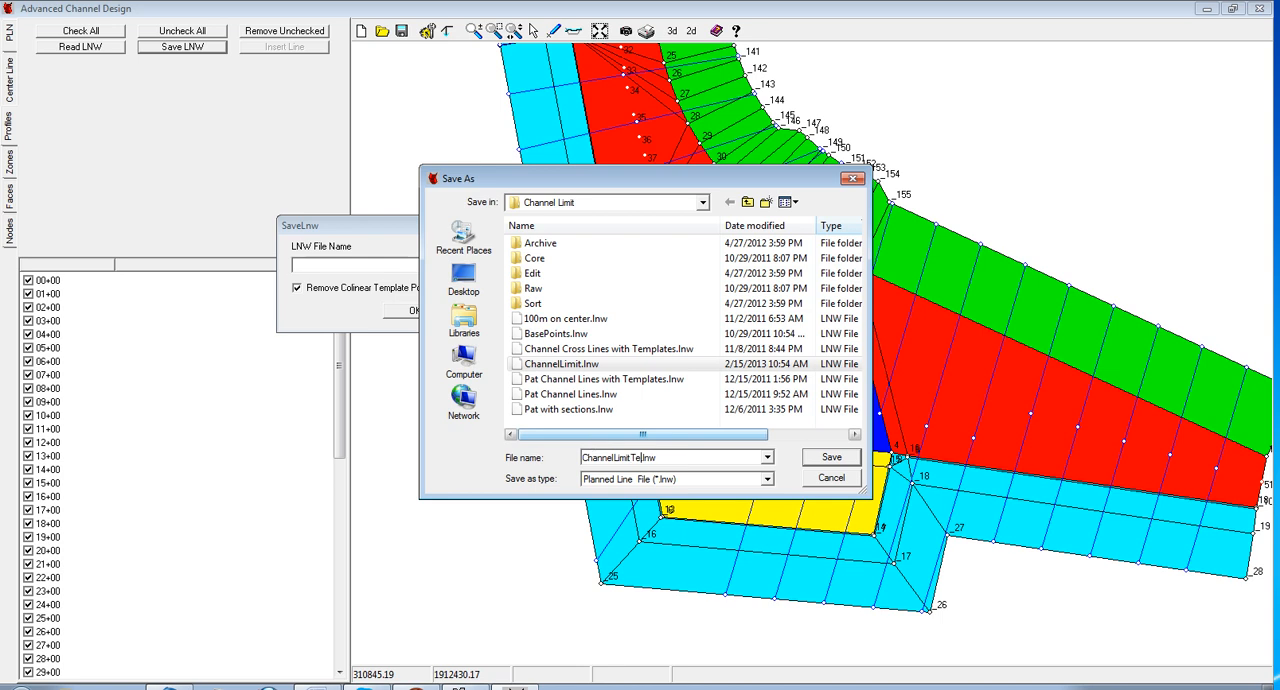
left_click(830, 456)
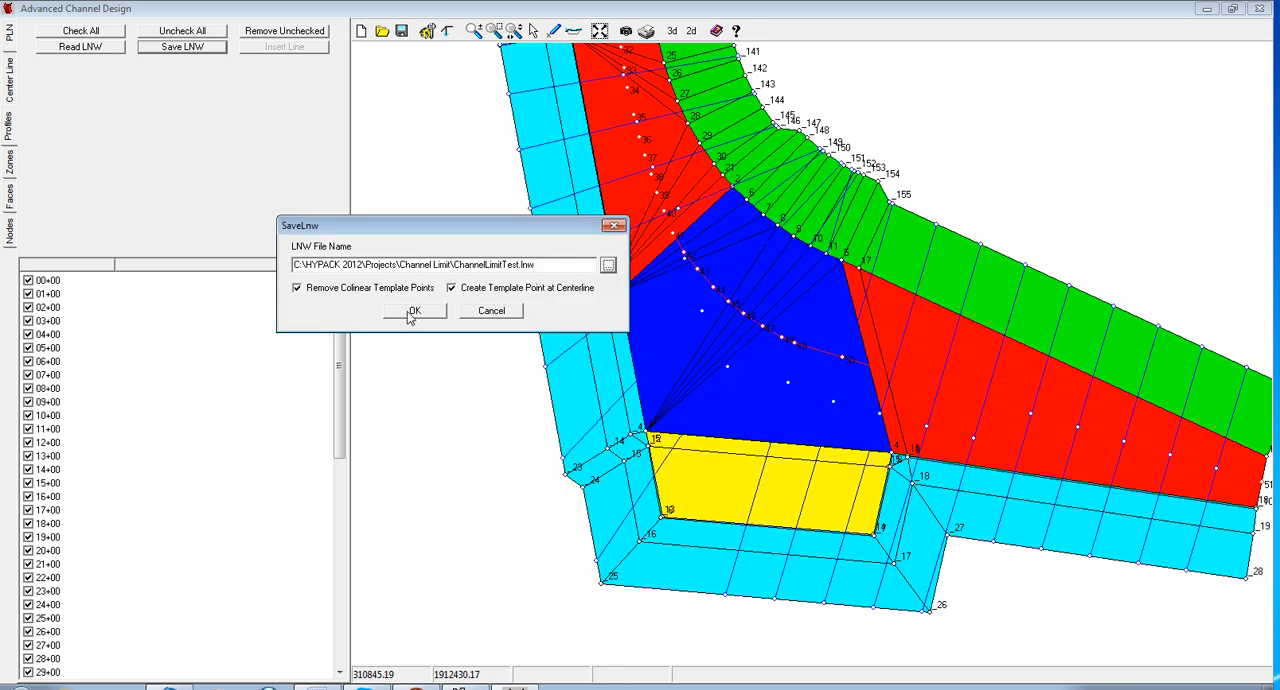
left_click(413, 311)
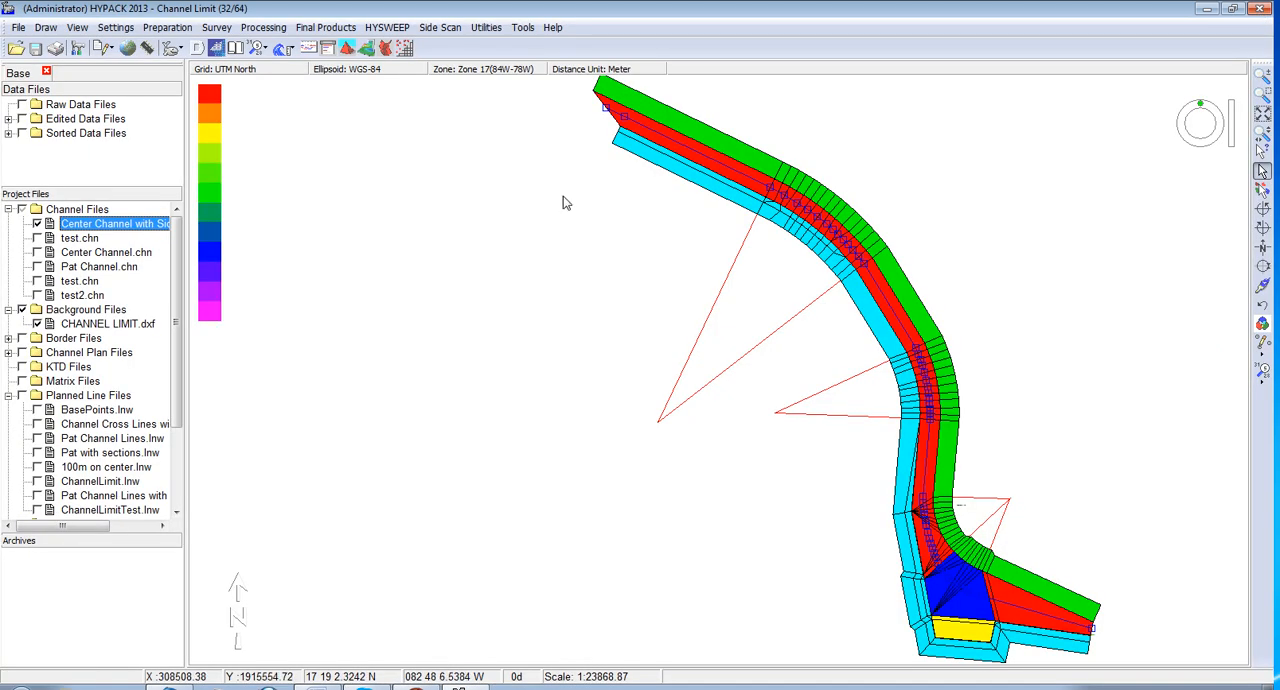
mouse_move(64, 381)
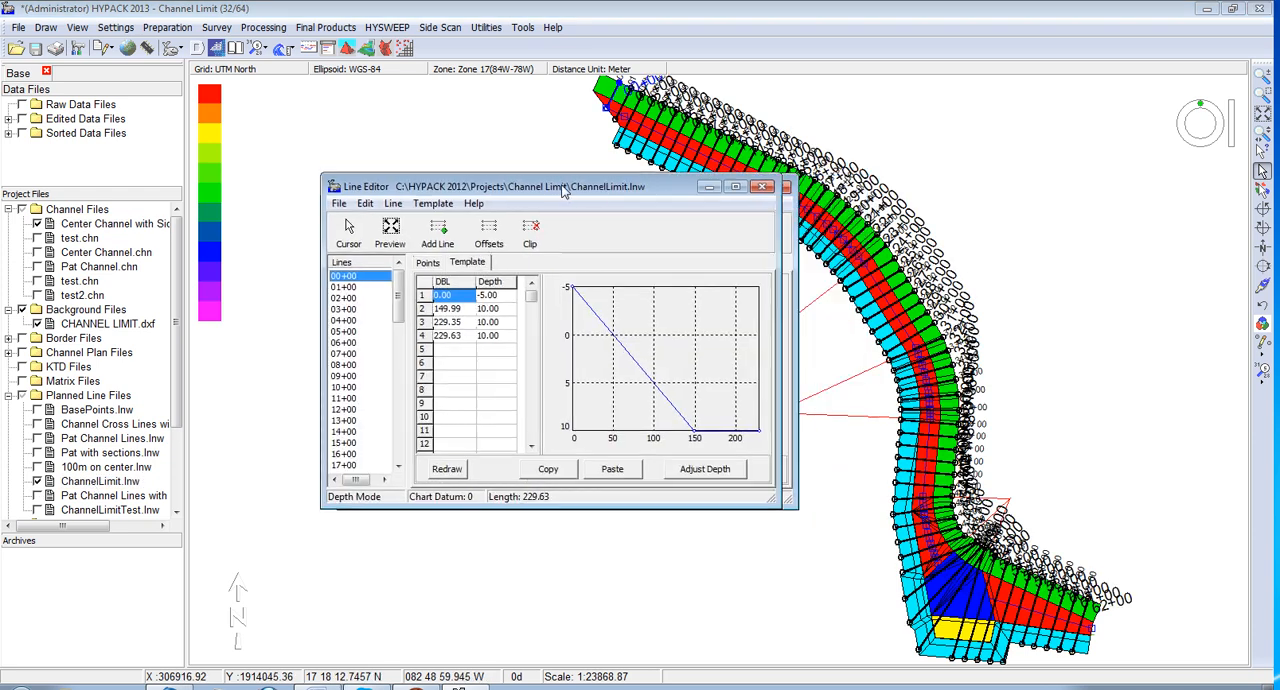
- Move the Line Editor aside, review templates of lines 51+00 and 55+00, then close it
left_click_drag(560, 186, 410, 181)
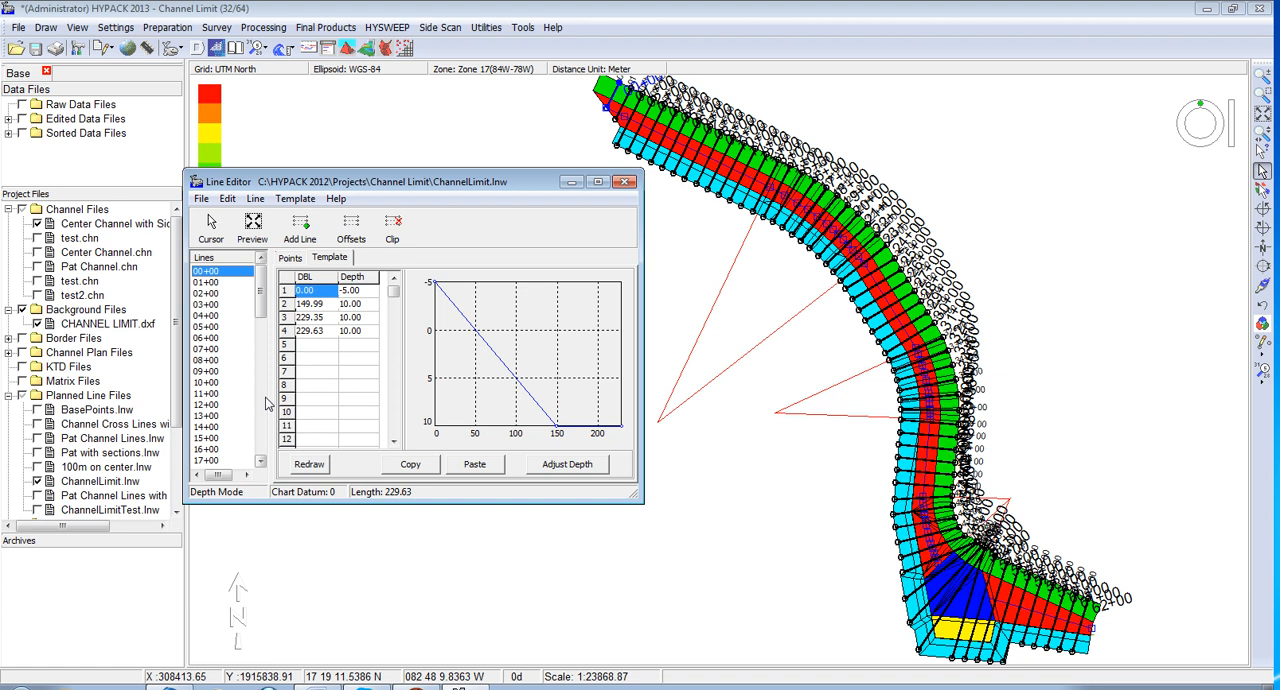
left_click(222, 438)
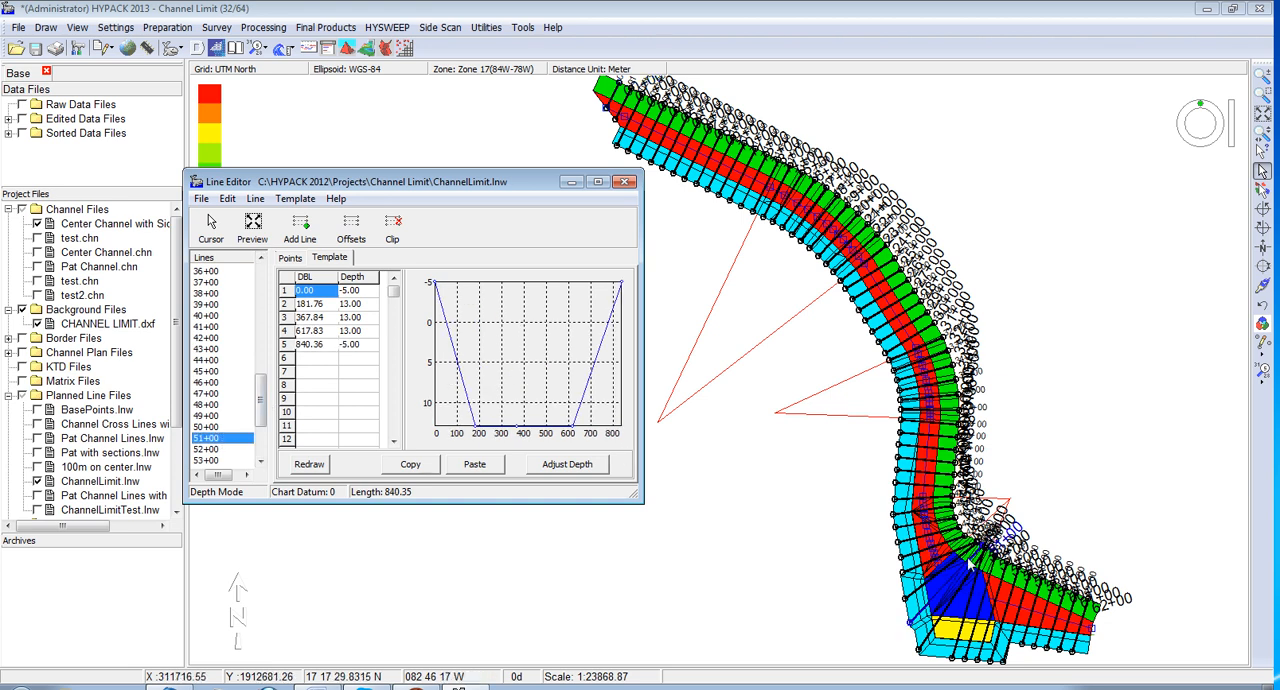
mouse_move(471, 363)
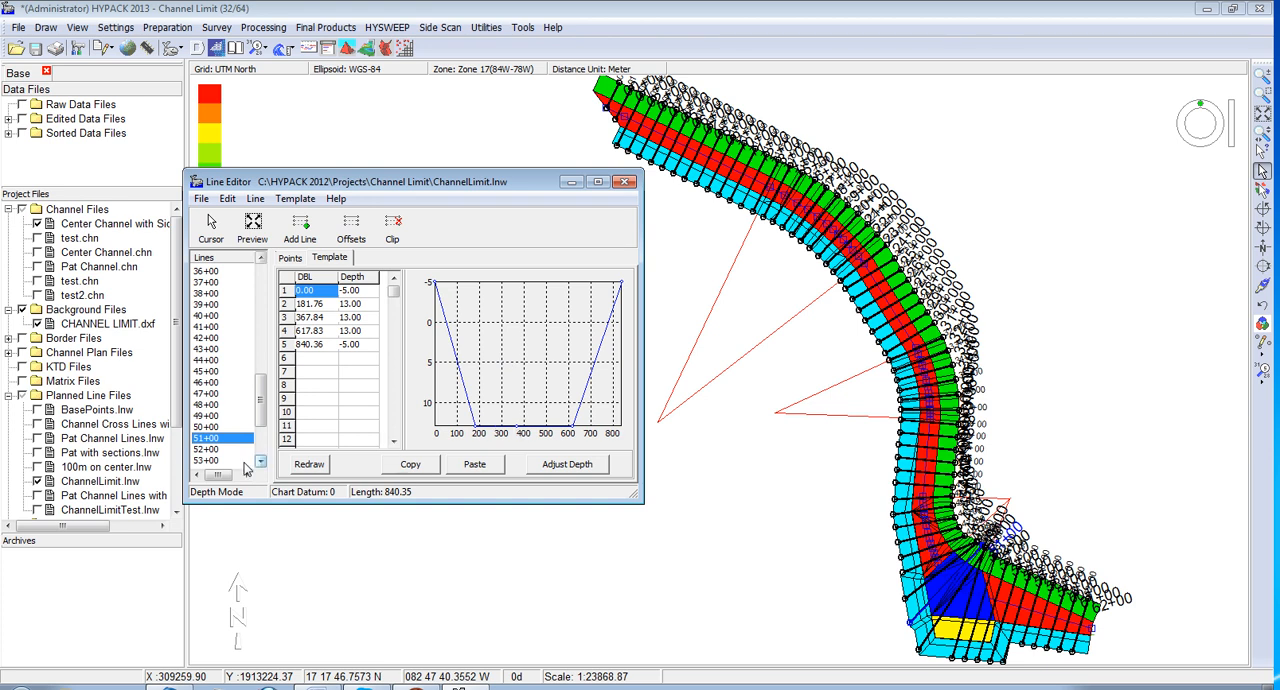
left_click(217, 448)
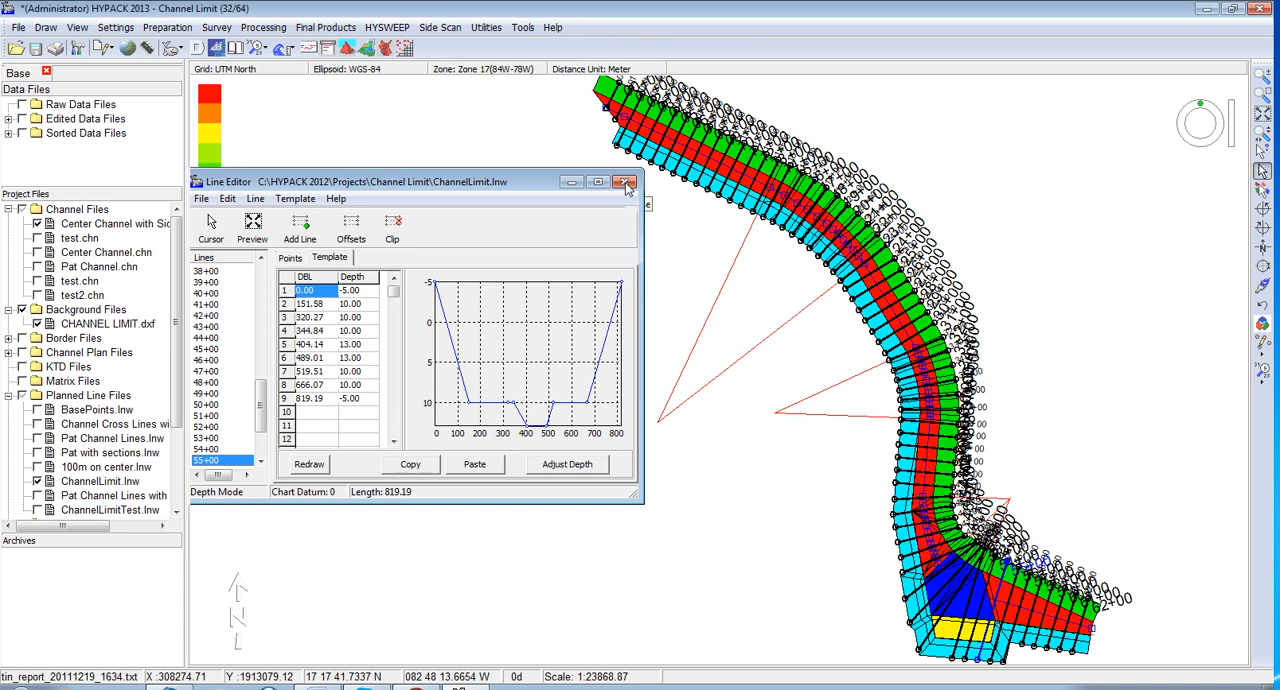
left_click(626, 182)
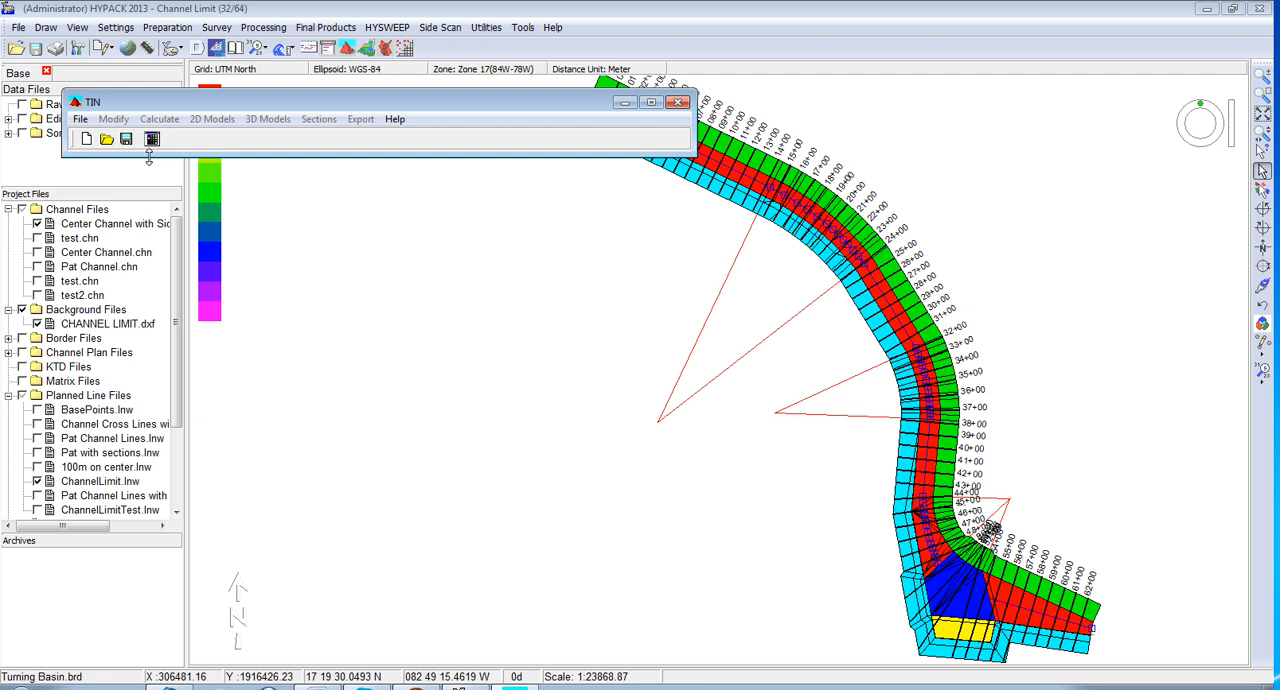
- Create a new TIN from 9.xyz with planned lines and channel plan, then open Volume Calculation
left_click(151, 139)
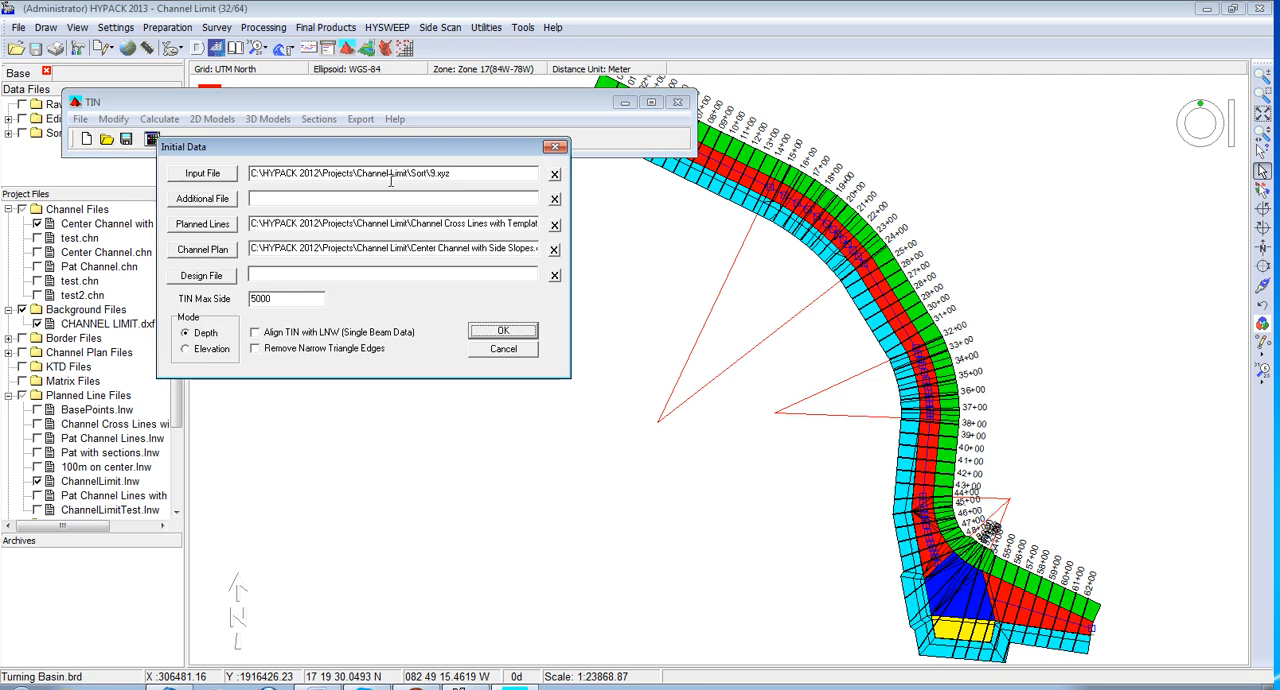
left_click(502, 331)
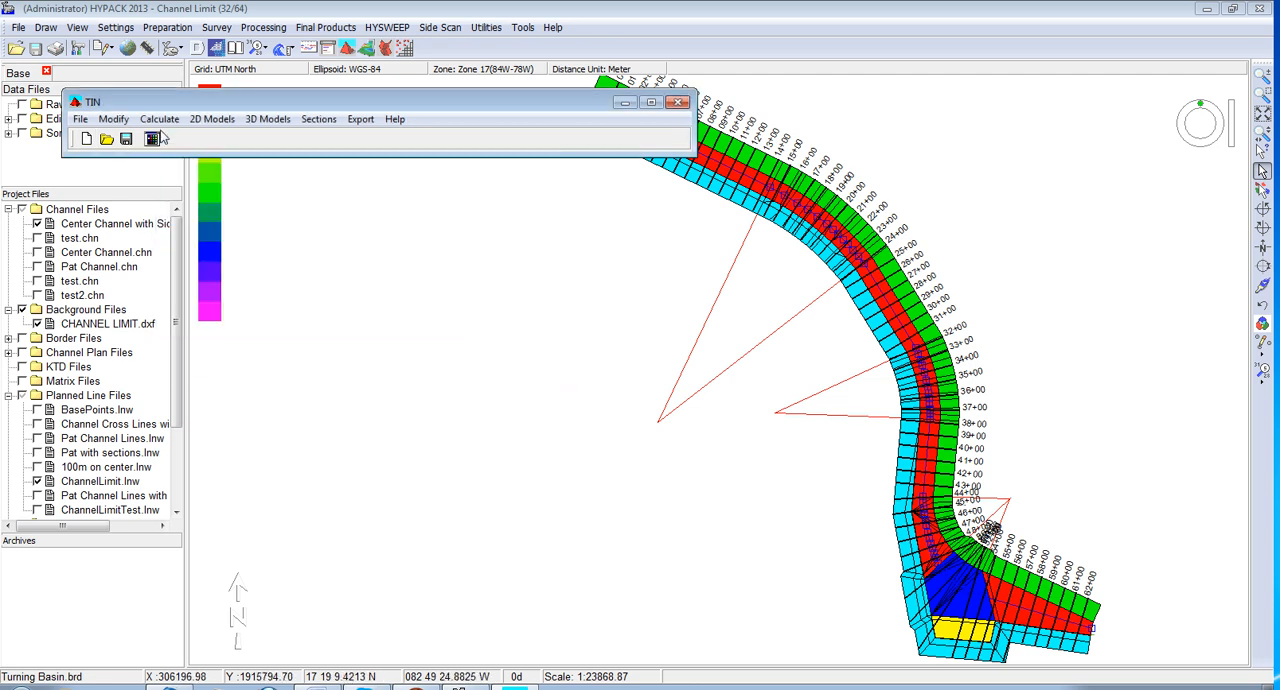
left_click(159, 119)
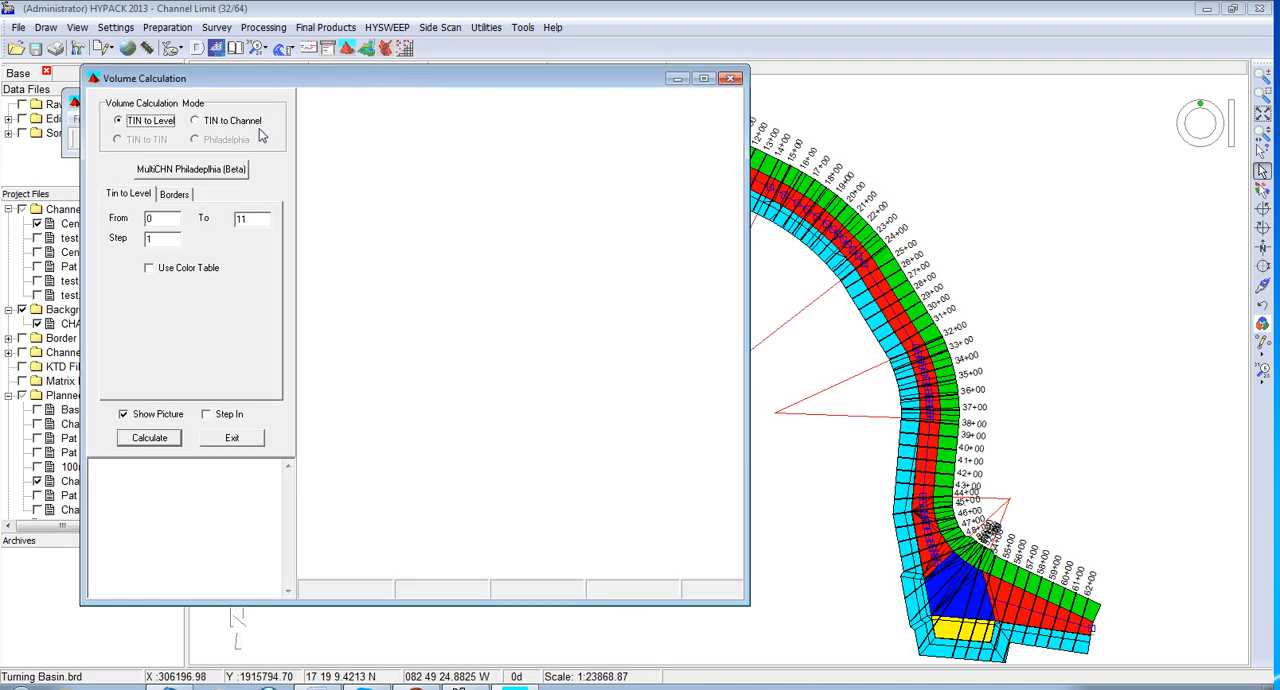
- Set TIN to Channel with Overdepth and Contour Overdepth, itemized by Sections, Zone
left_click(196, 120)
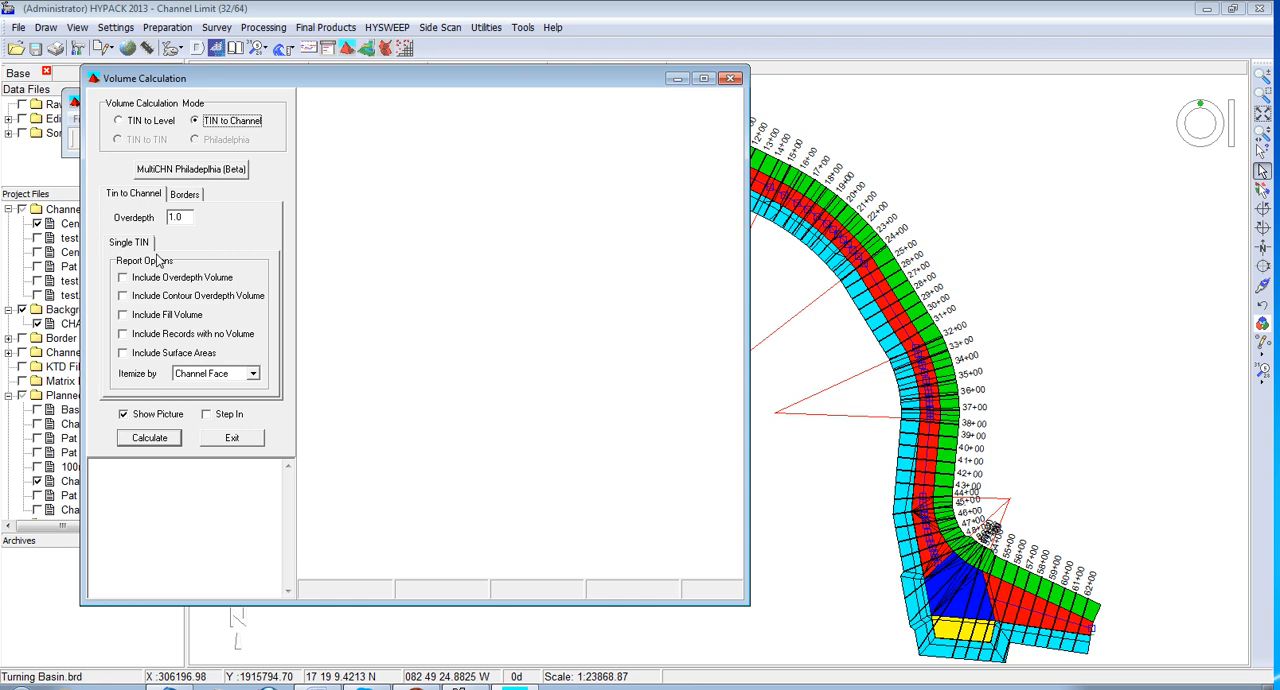
left_click(123, 277)
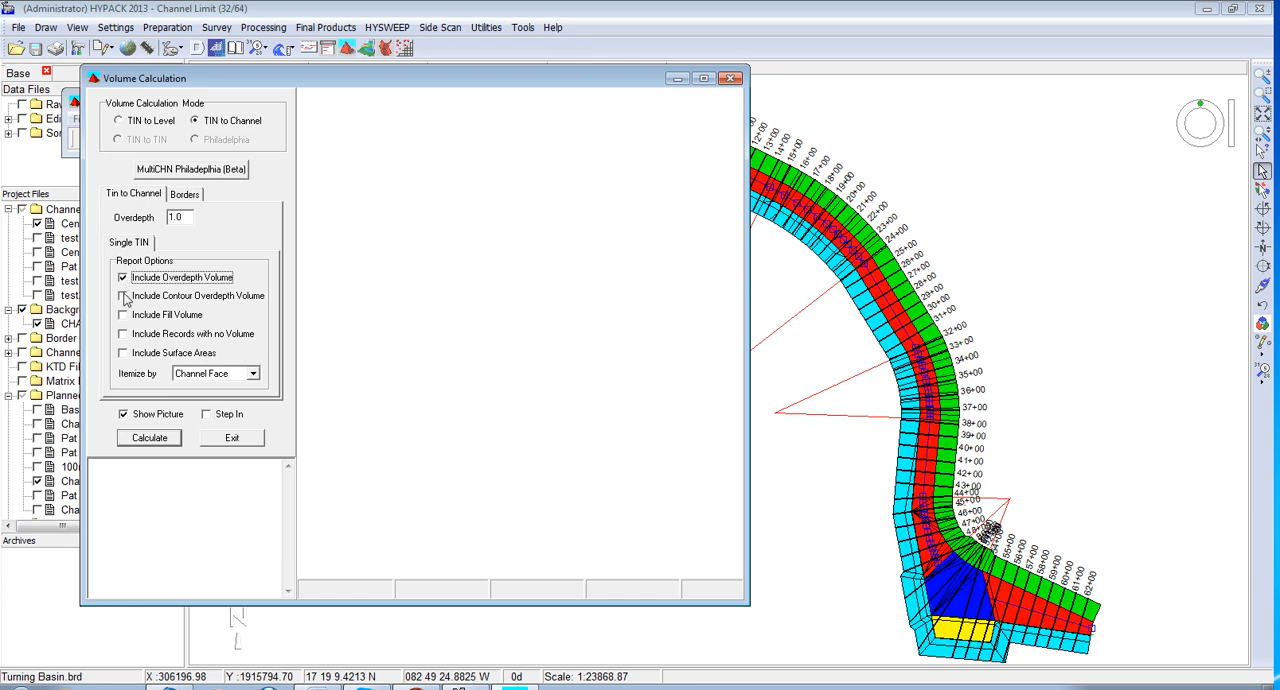
left_click(123, 296)
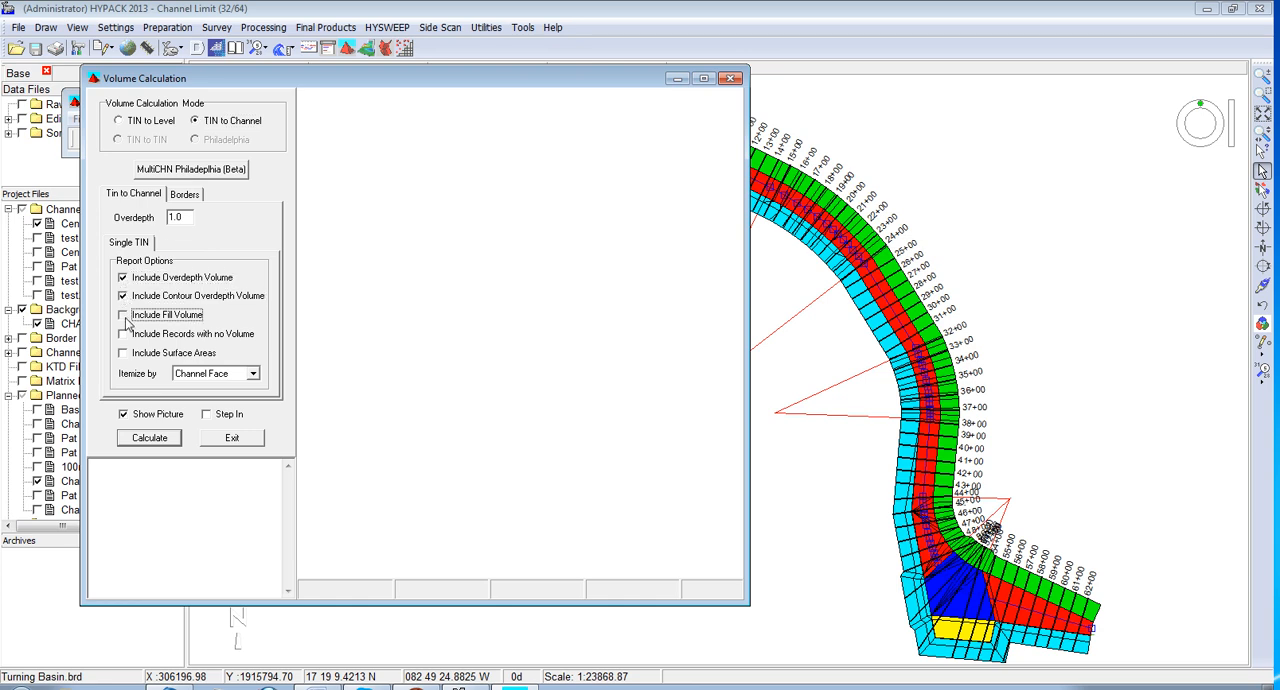
left_click(254, 373)
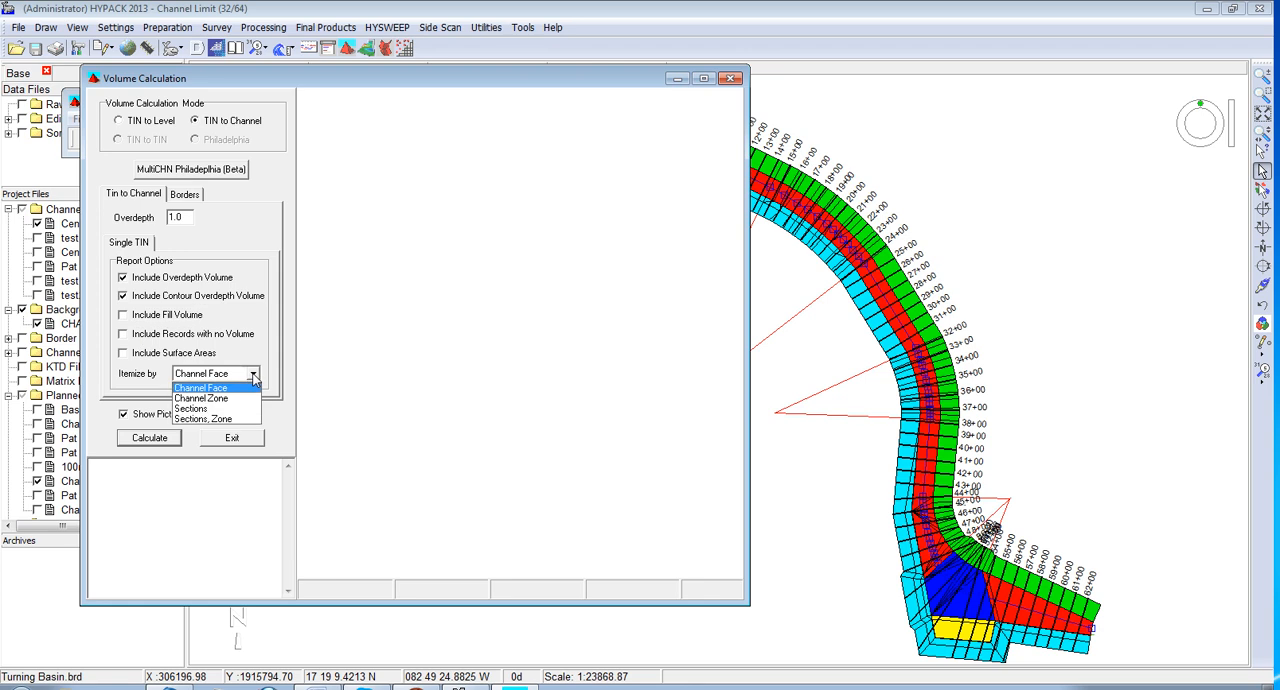
left_click(195, 418)
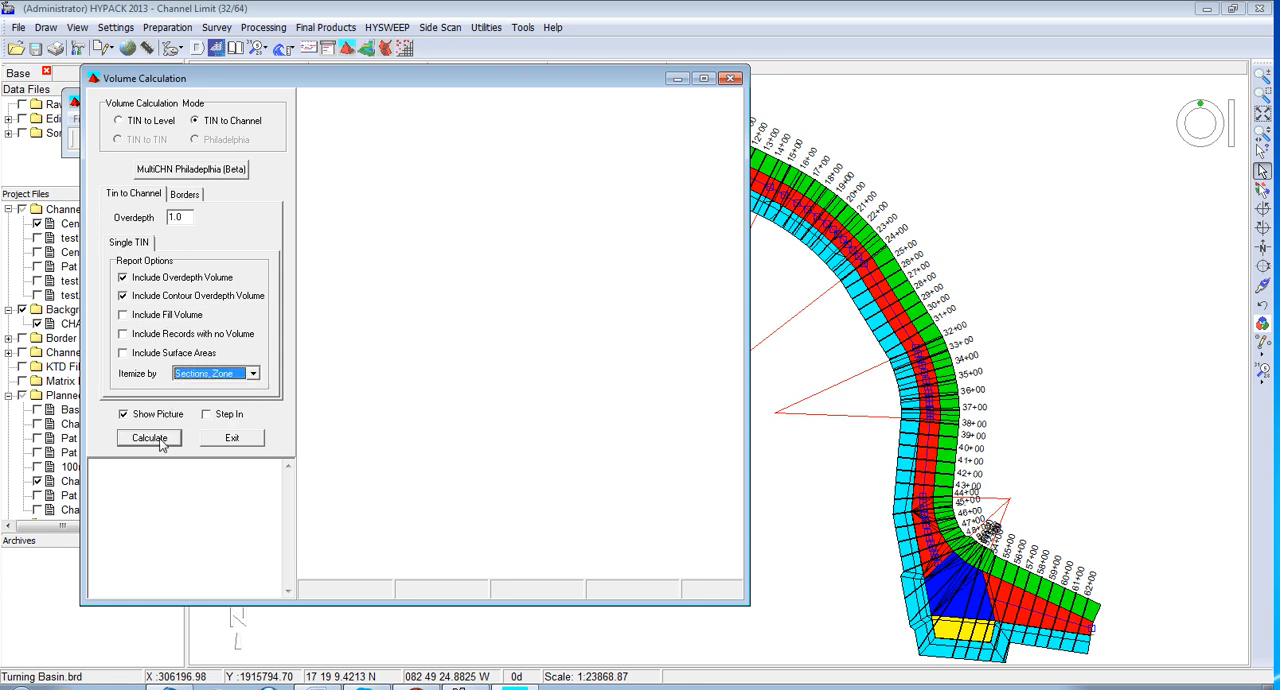
- Run the volume calculation to produce cut and fill figures
left_click(148, 438)
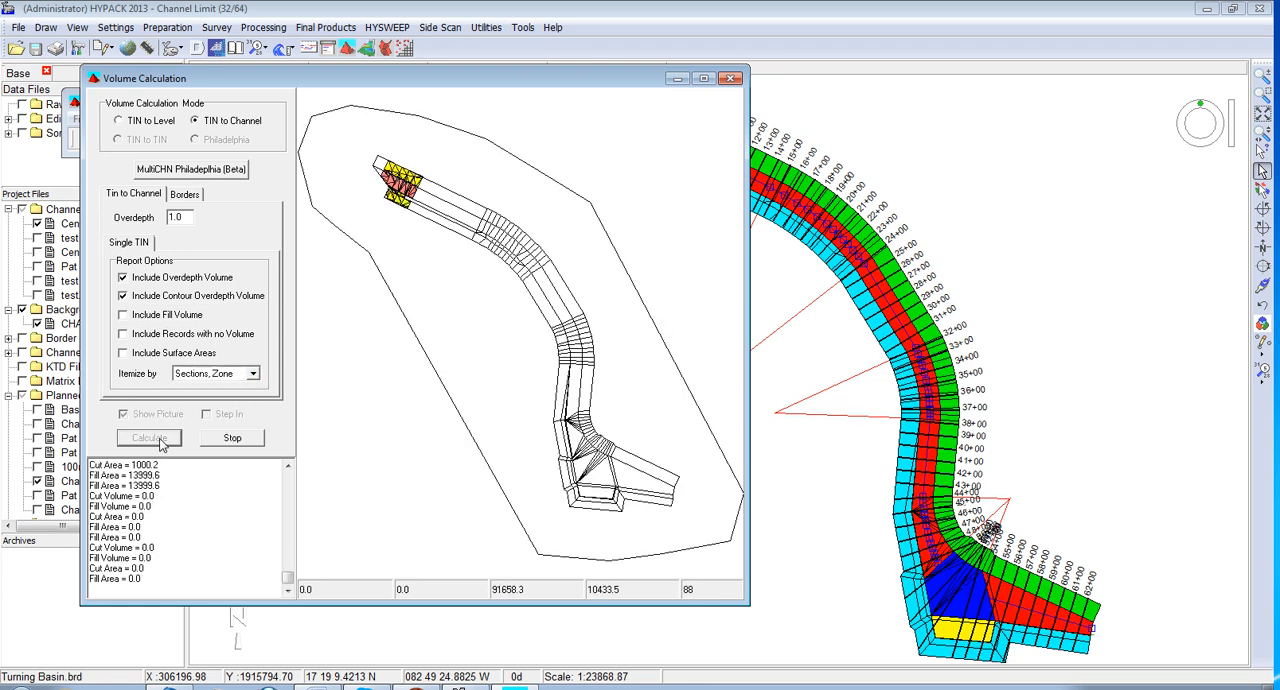
left_click(148, 438)
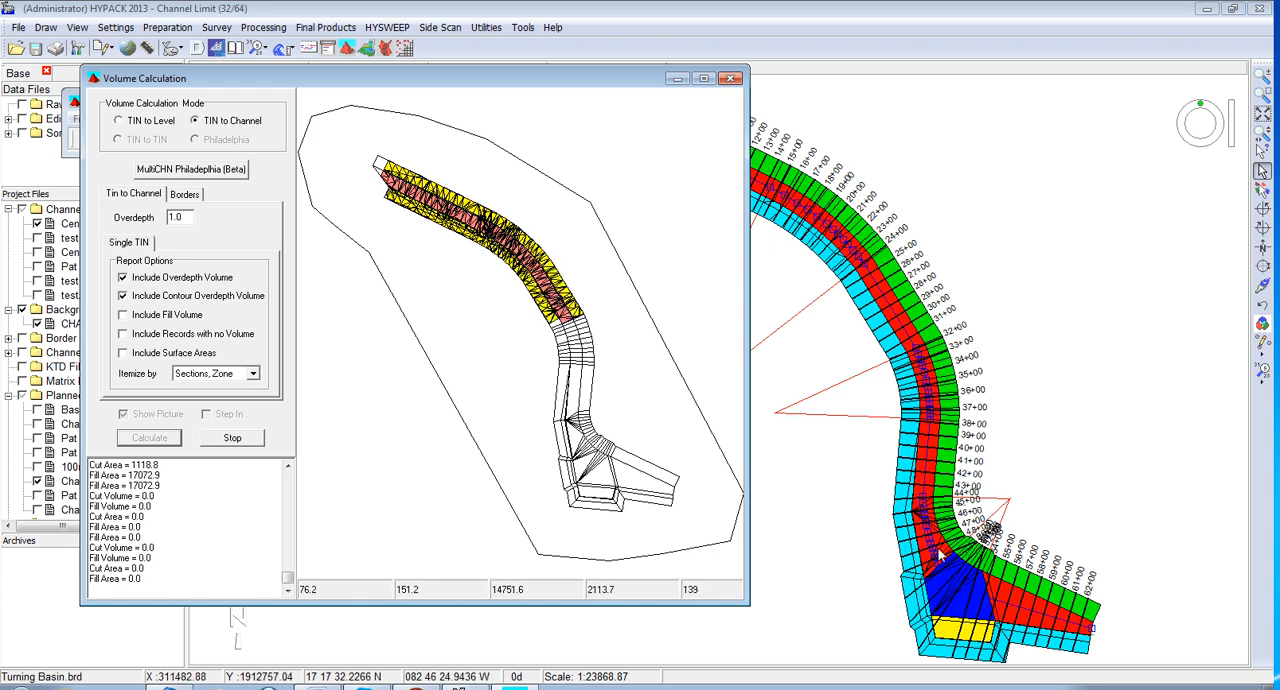
left_click(149, 438)
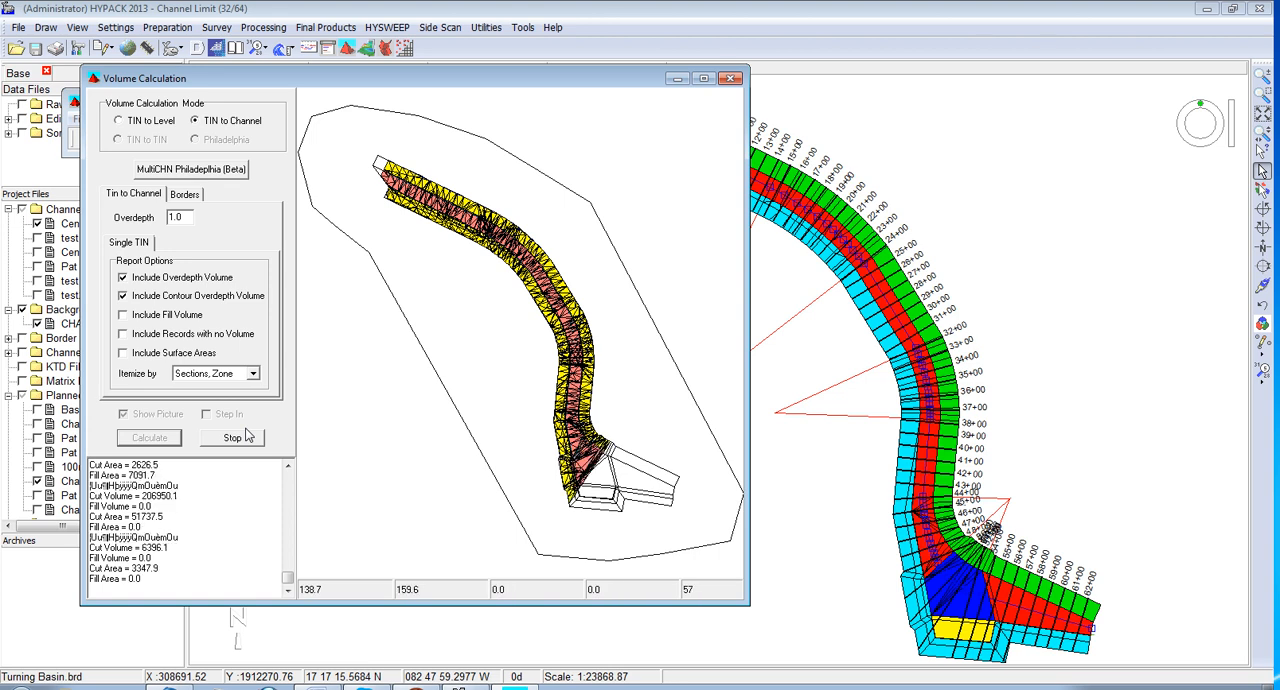
left_click(148, 438)
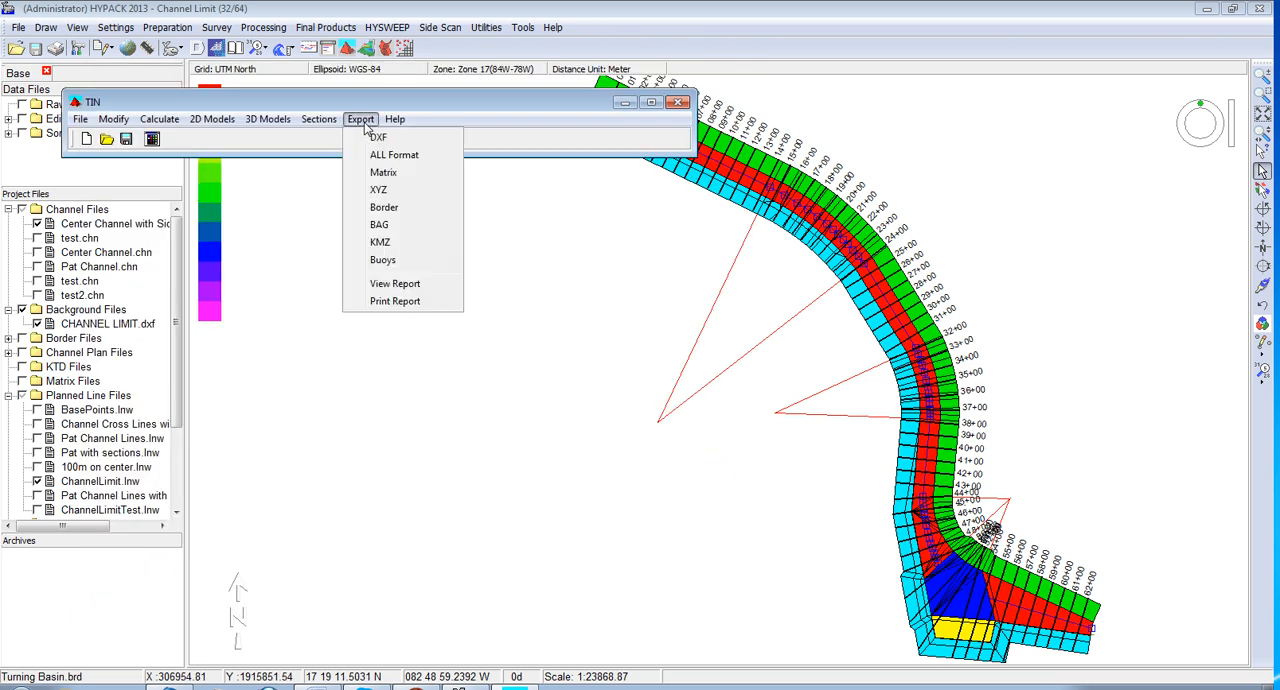
- View the volume report in Notepad and highlight zone totals 829021.4 and 994811.8
left_click(394, 283)
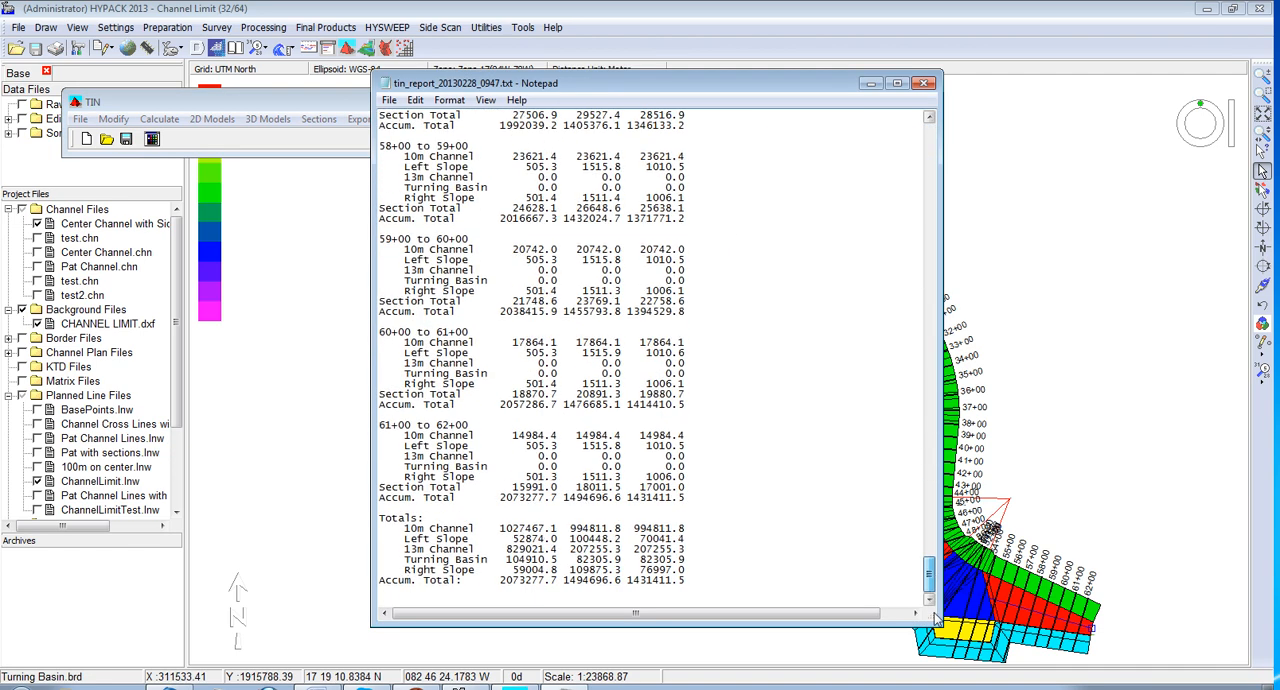
double_click(400, 517)
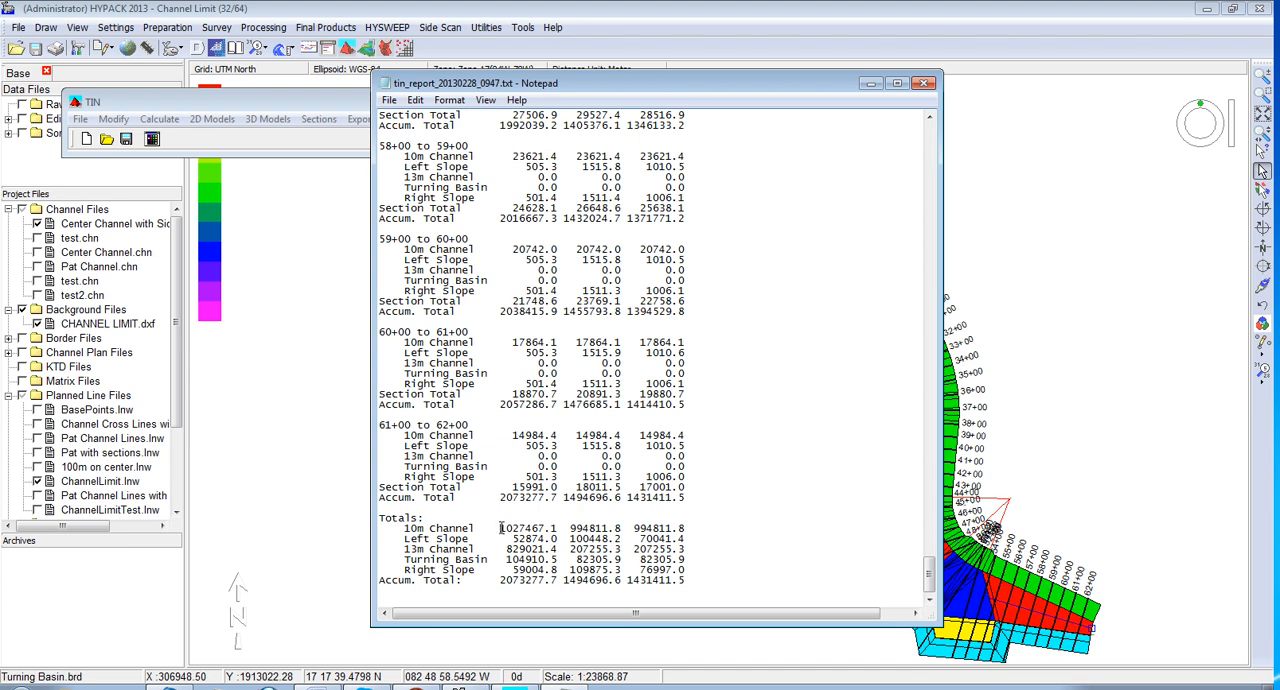
double_click(528, 528)
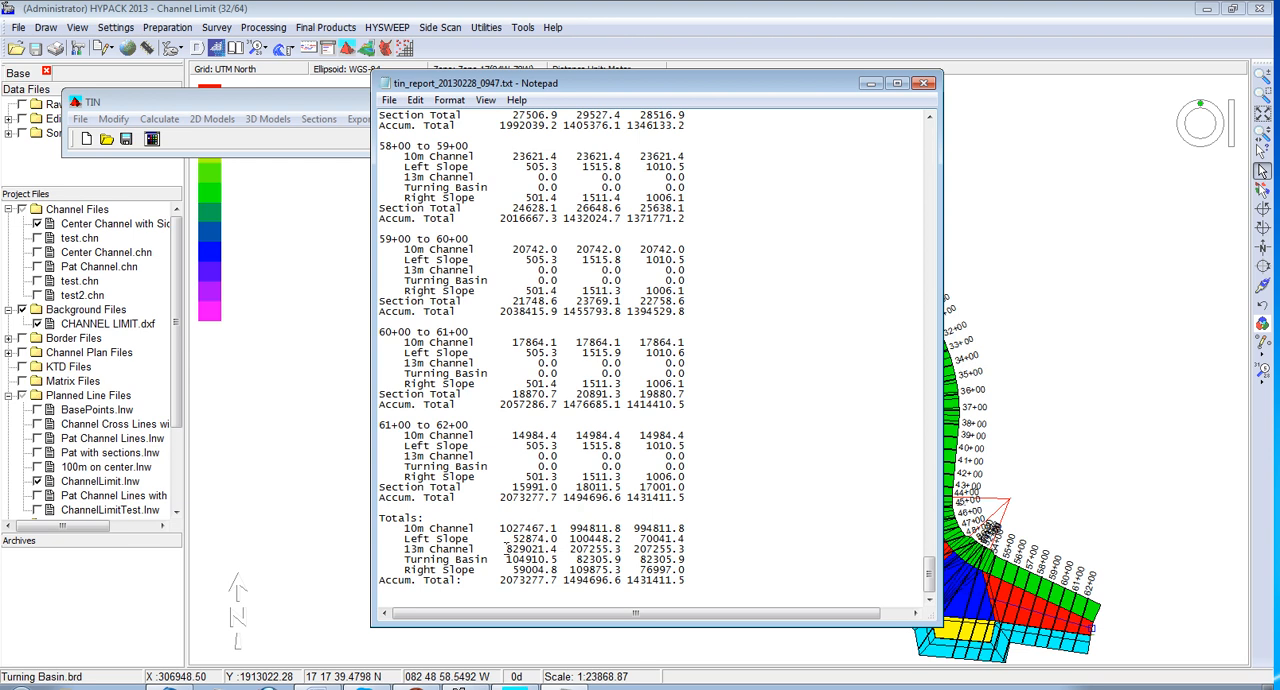
double_click(530, 549)
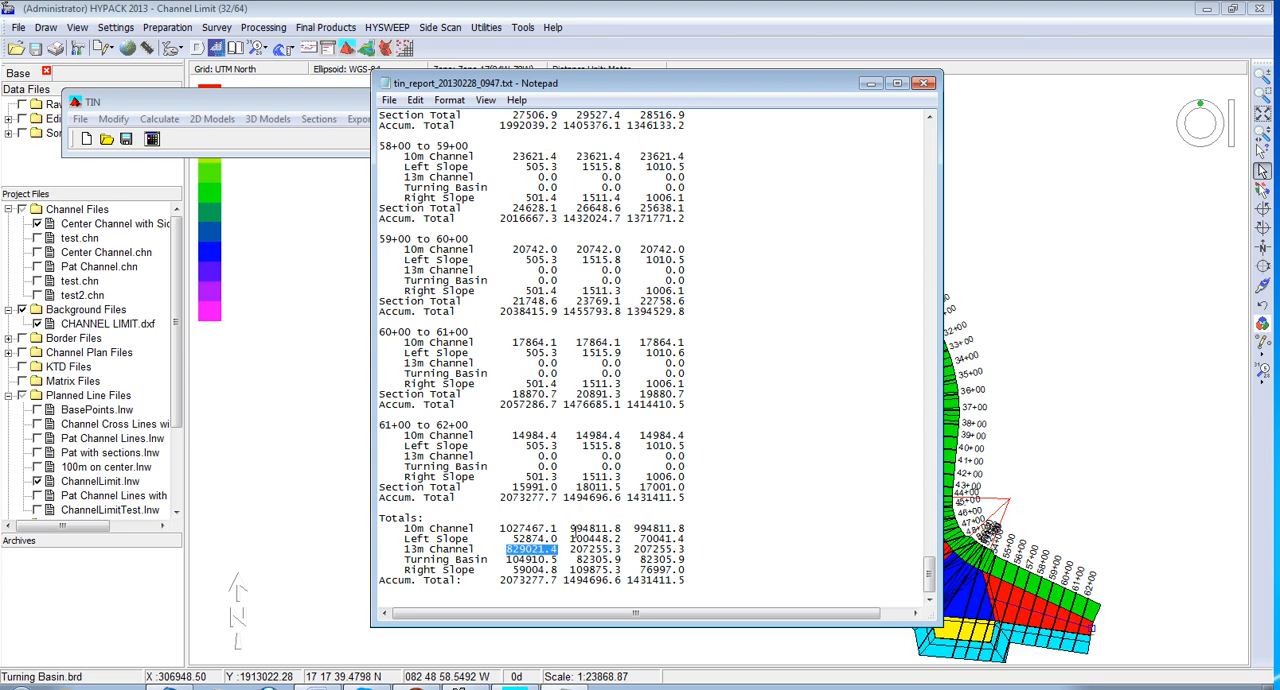
double_click(590, 528)
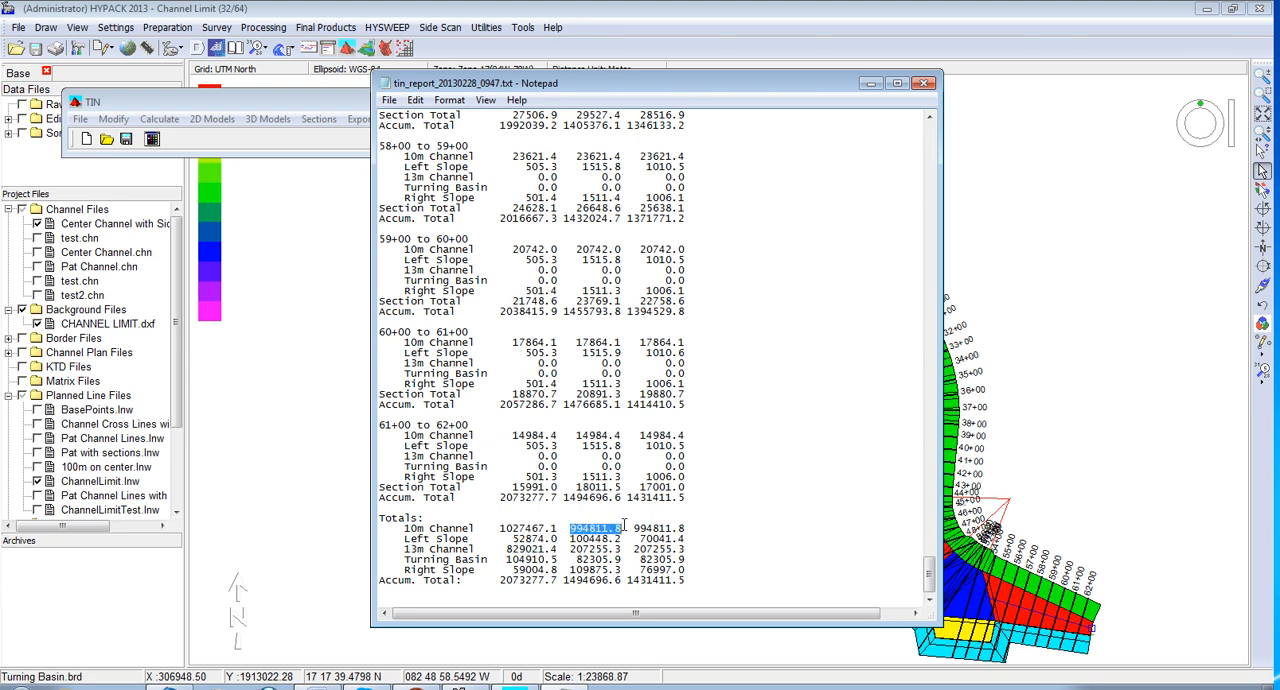